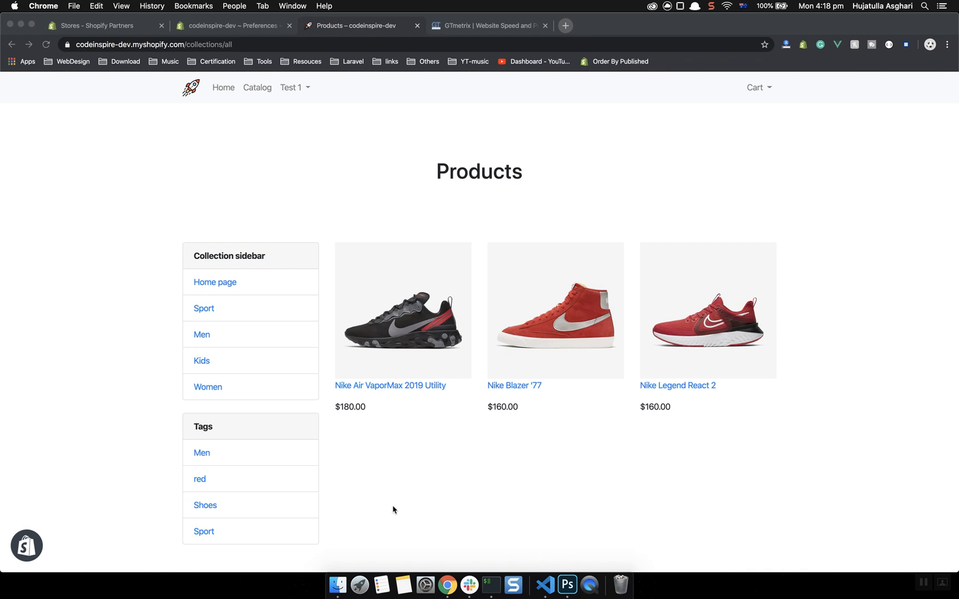
left_click(487, 25)
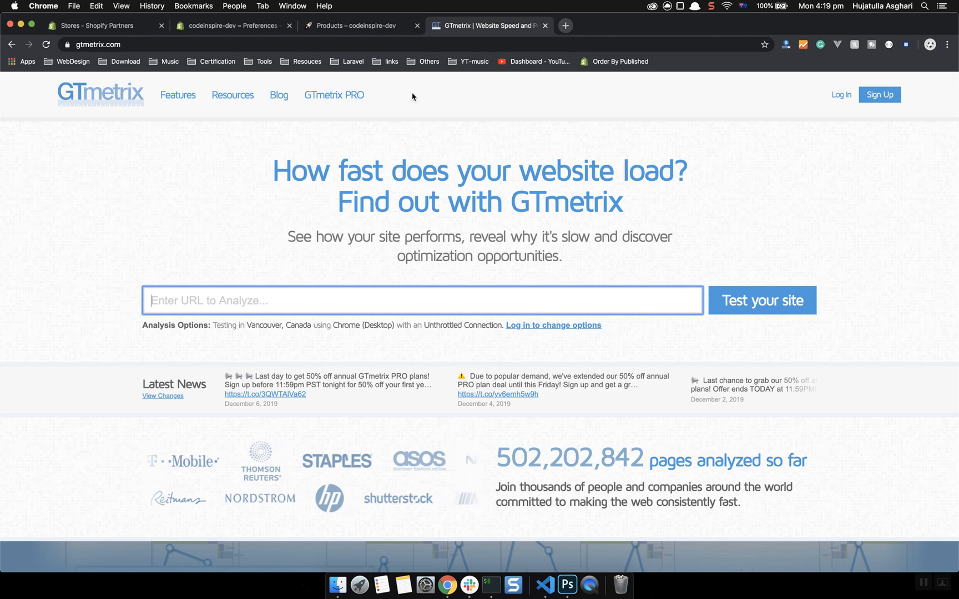
left_click(357, 26)
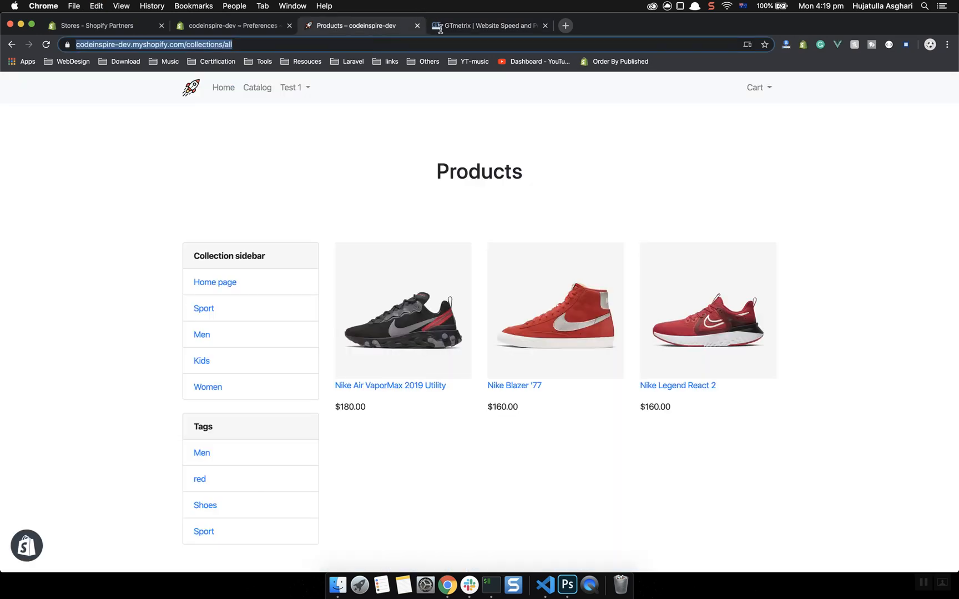
left_click(487, 25)
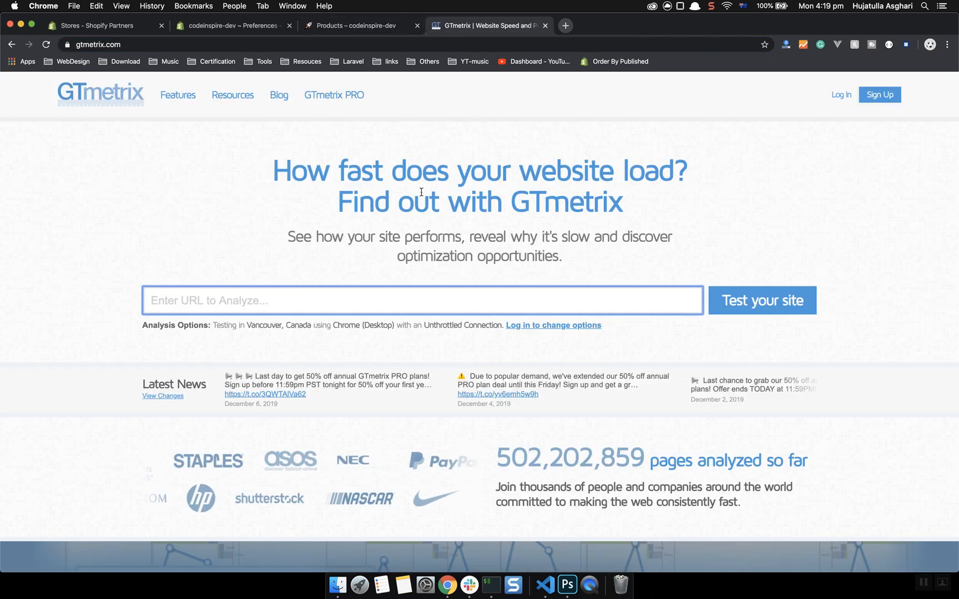
type("https://codeinspire-dev.myshopify.com/collections/all")
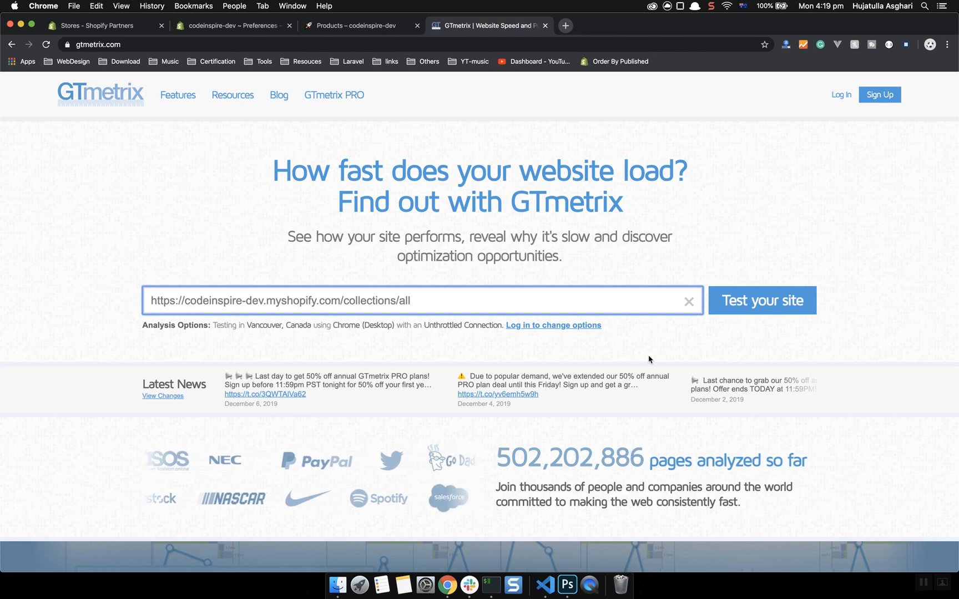
Start the GTmetrix test, confirm storefront password is disabled in Preferences, and return to the report.
left_click(761, 301)
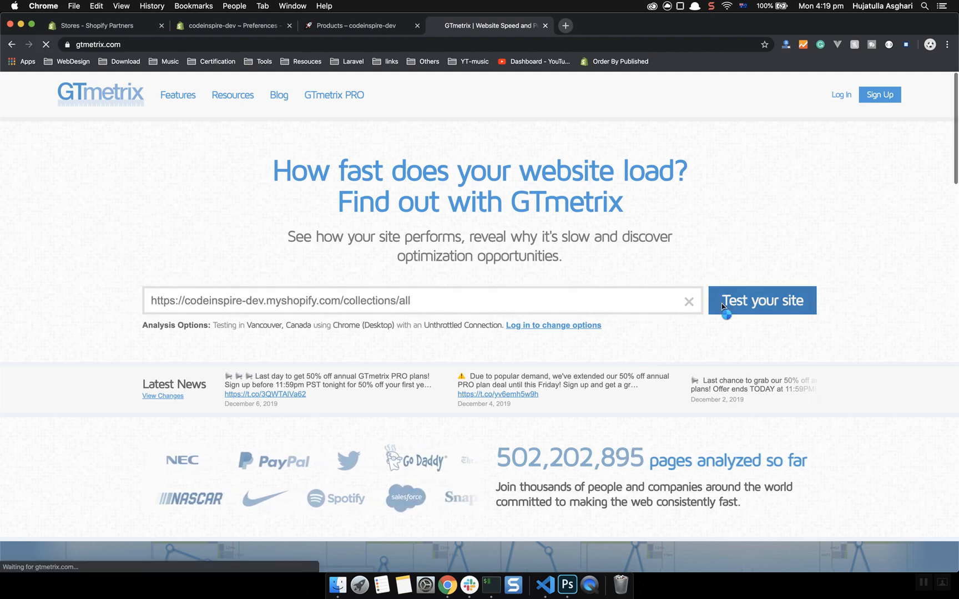
left_click(760, 300)
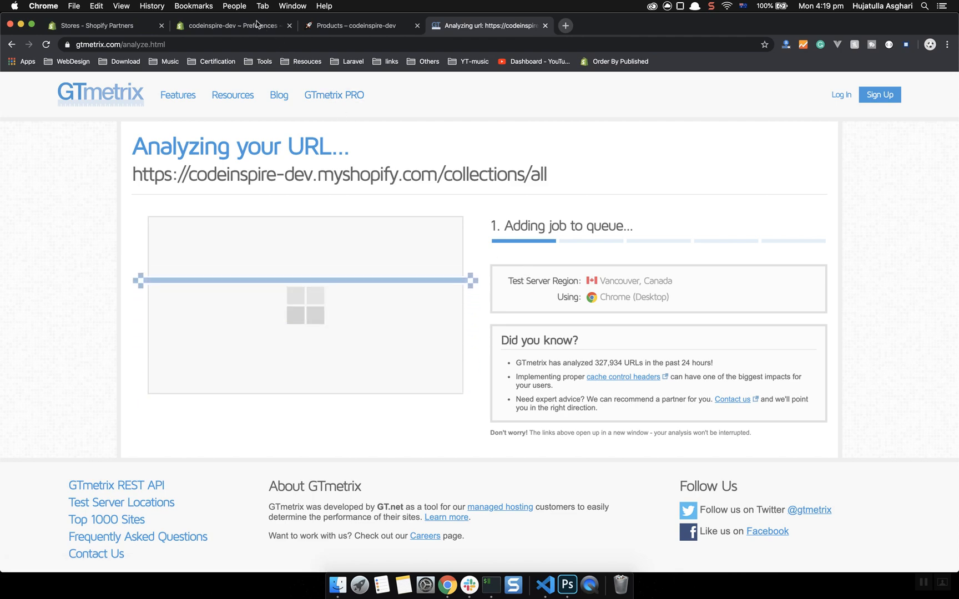
left_click(232, 26)
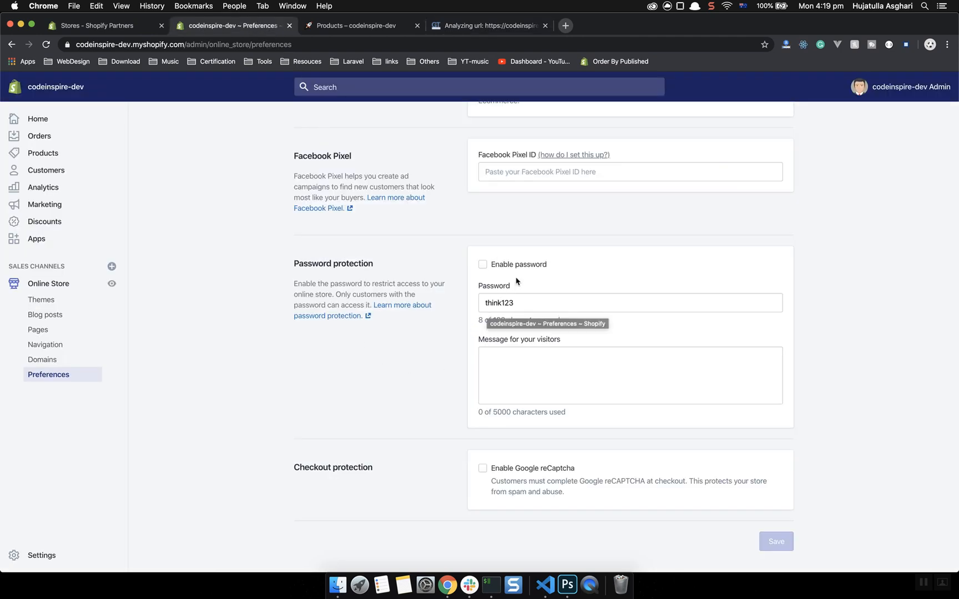
mouse_move(530, 87)
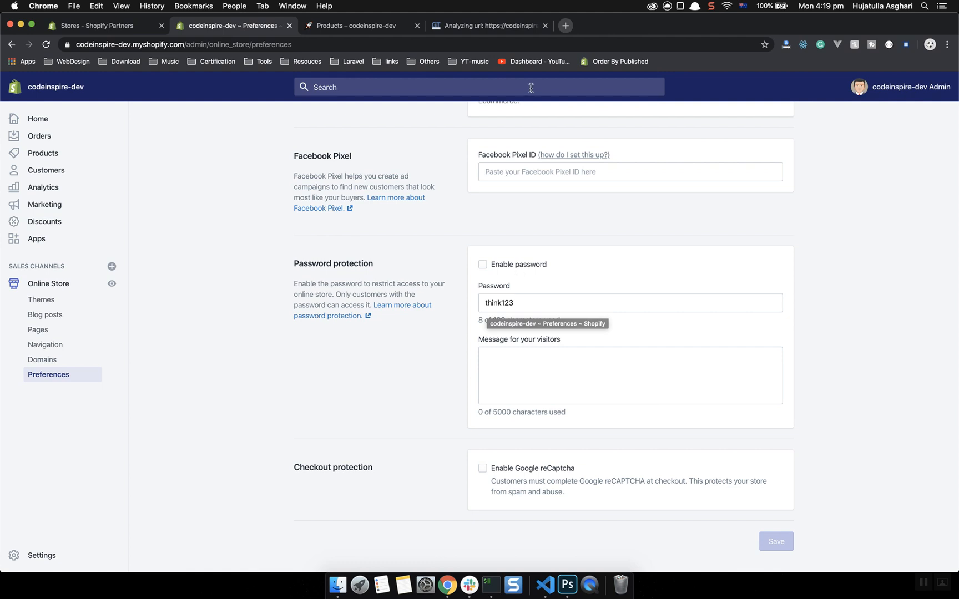
mouse_move(442, 302)
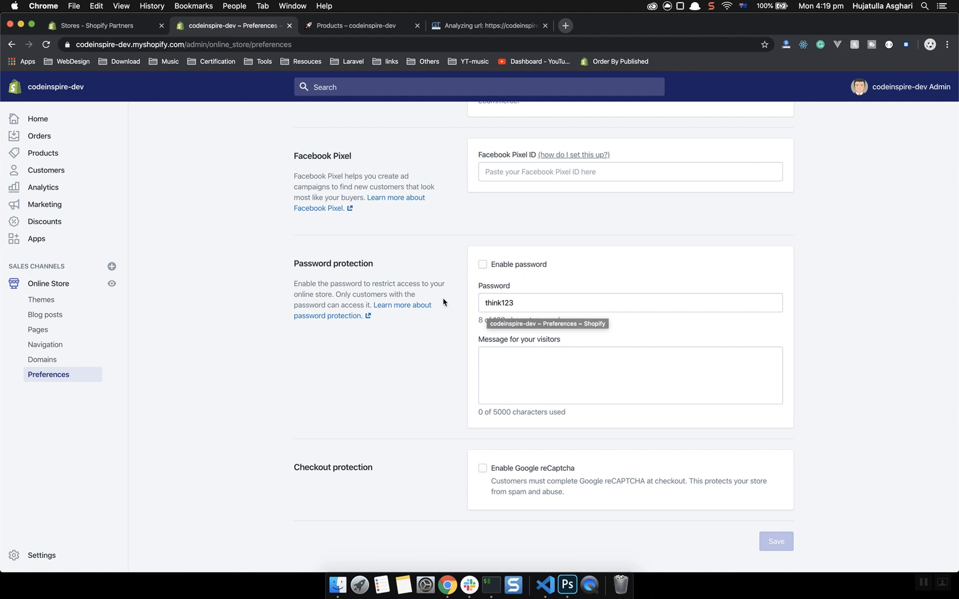
mouse_move(429, 378)
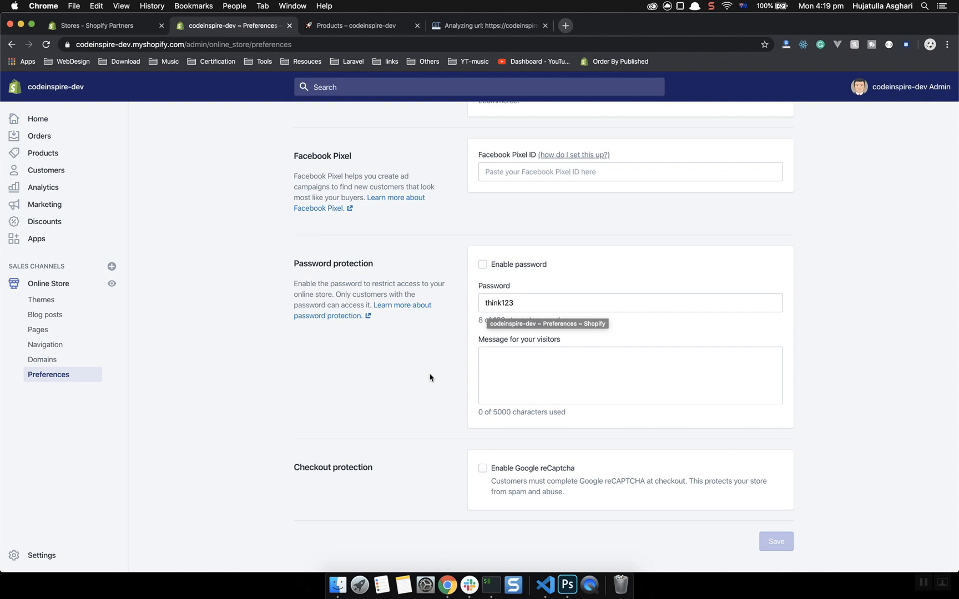
left_click(629, 303)
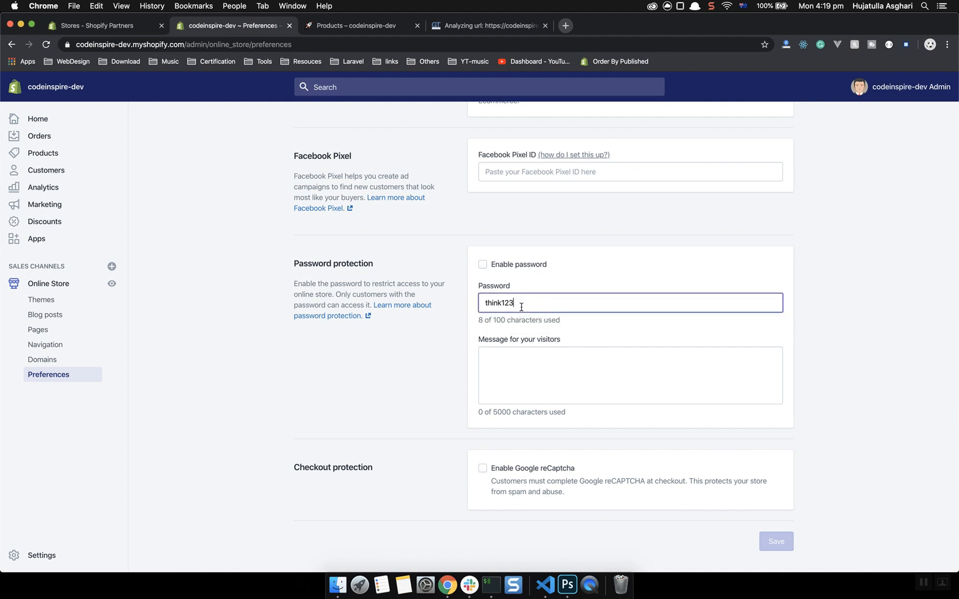
mouse_move(447, 356)
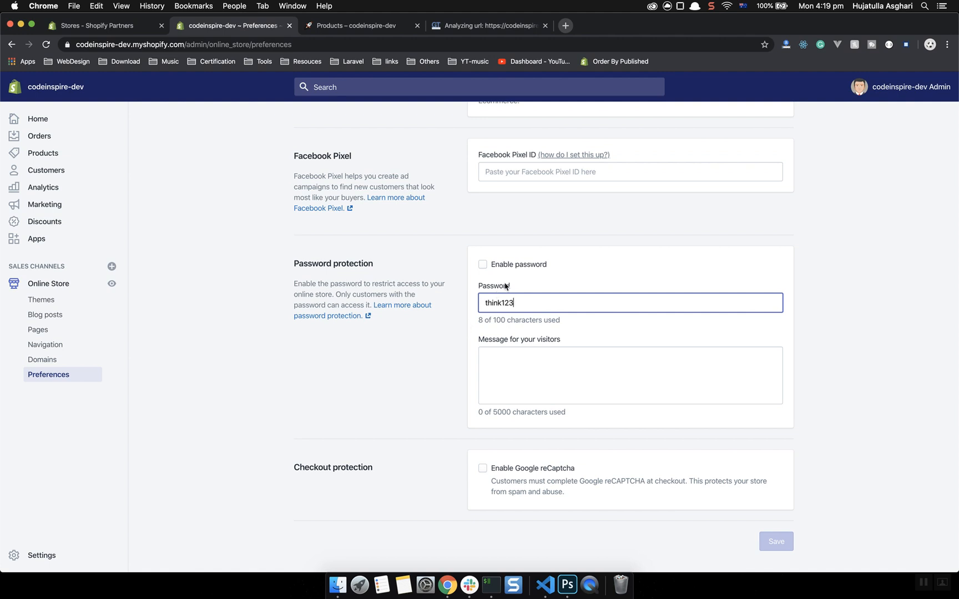
left_click(487, 25)
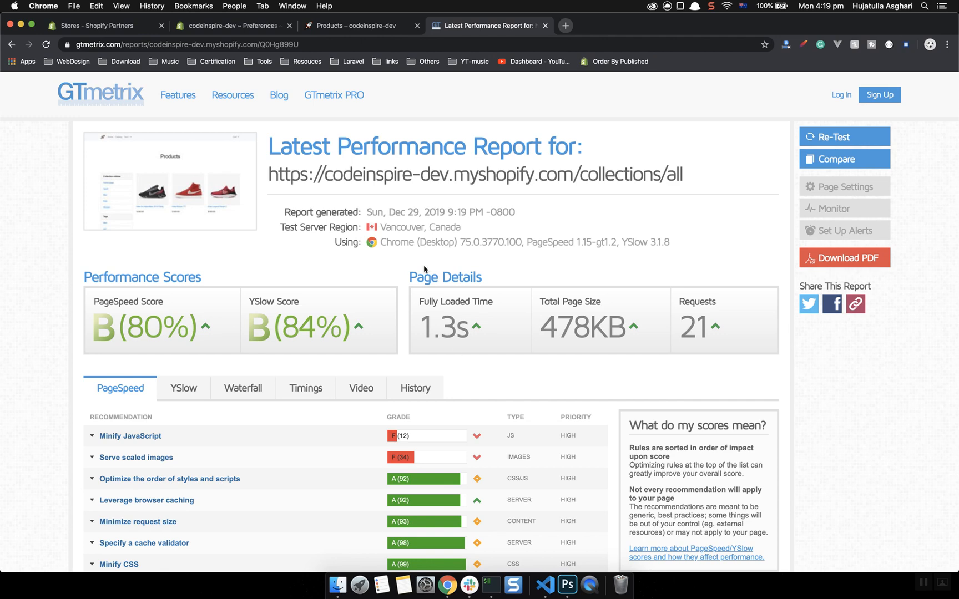
Show the YSlow recommendations and expand 'Use a Content Delivery Network (CDN)' listing four components.
left_click(356, 26)
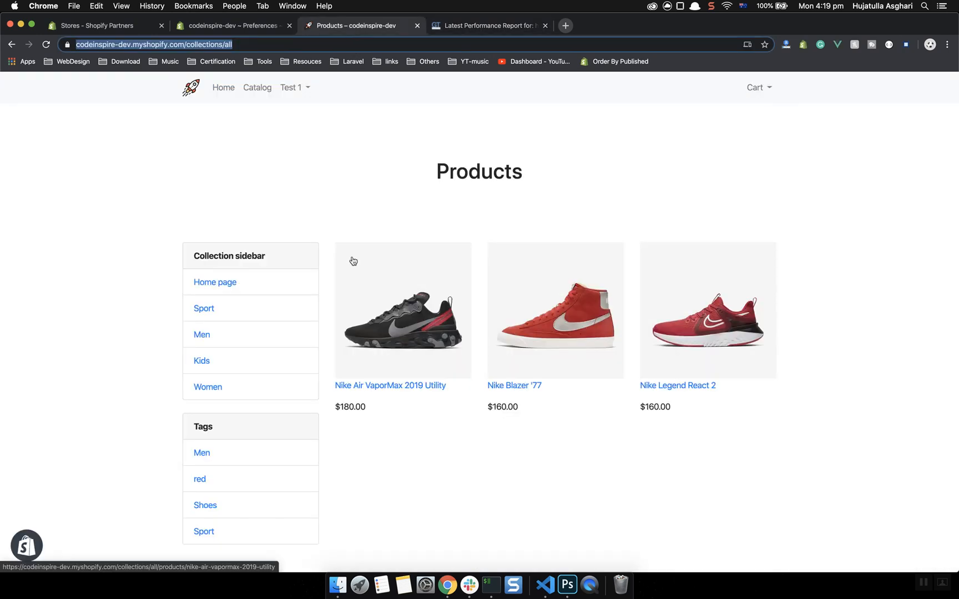
left_click(488, 26)
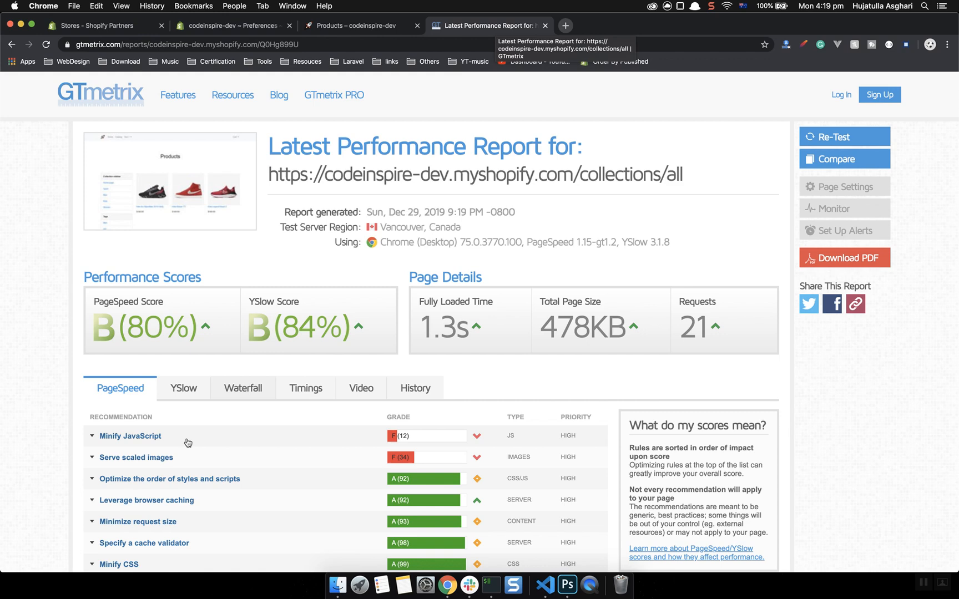
mouse_move(243, 388)
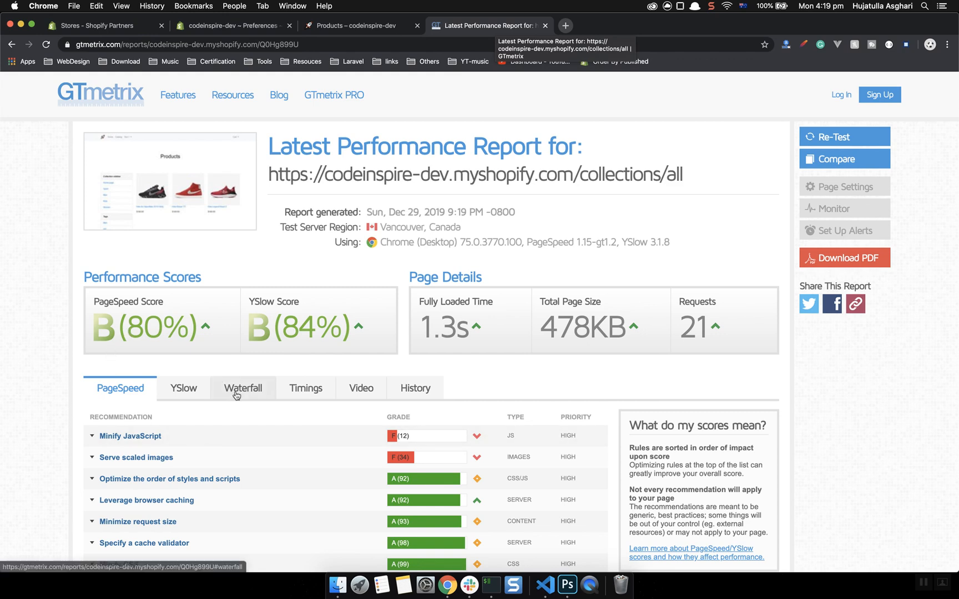
scroll("down", 3)
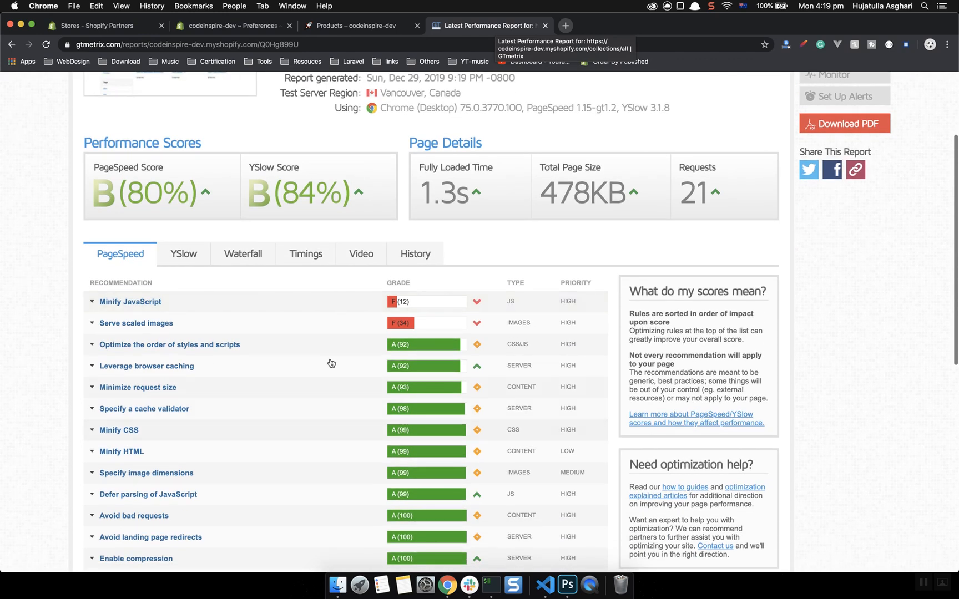
mouse_move(363, 326)
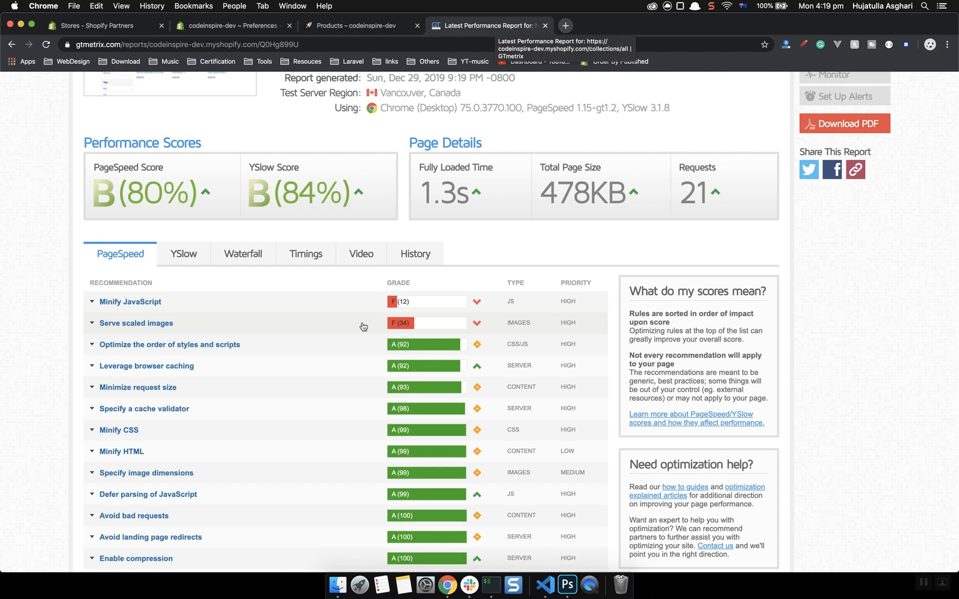
left_click(183, 254)
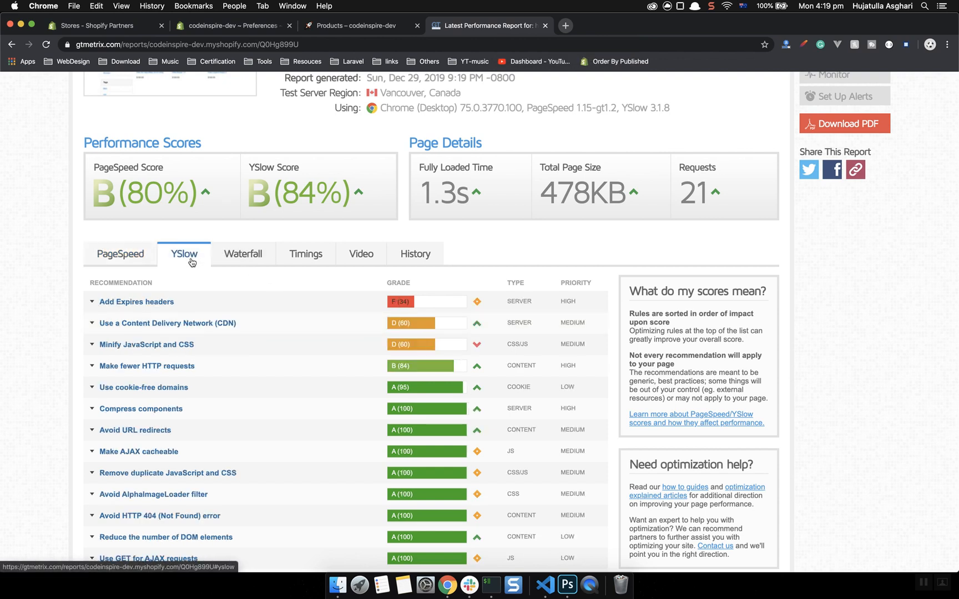
mouse_move(228, 299)
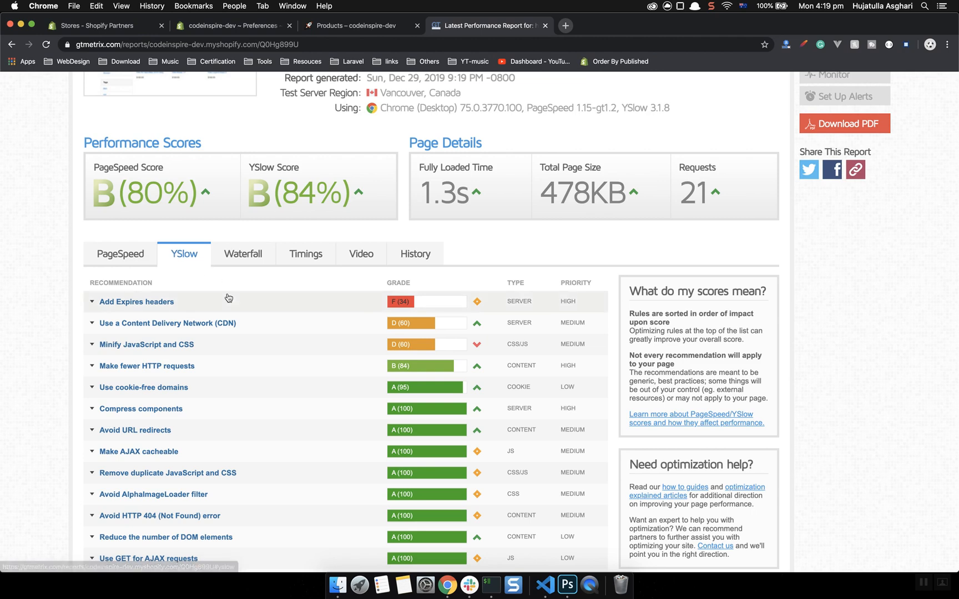
left_click(167, 323)
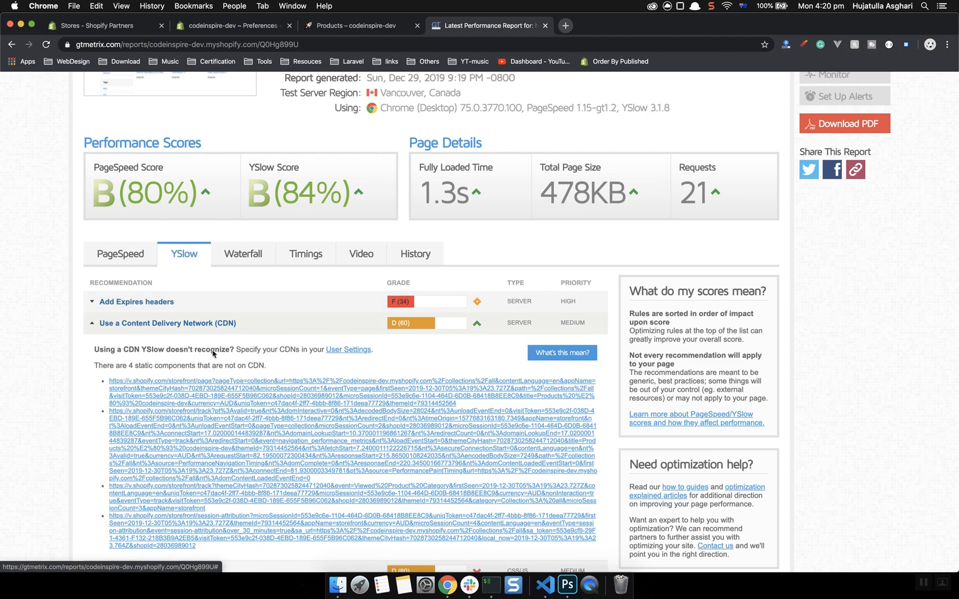
scroll("down", 3)
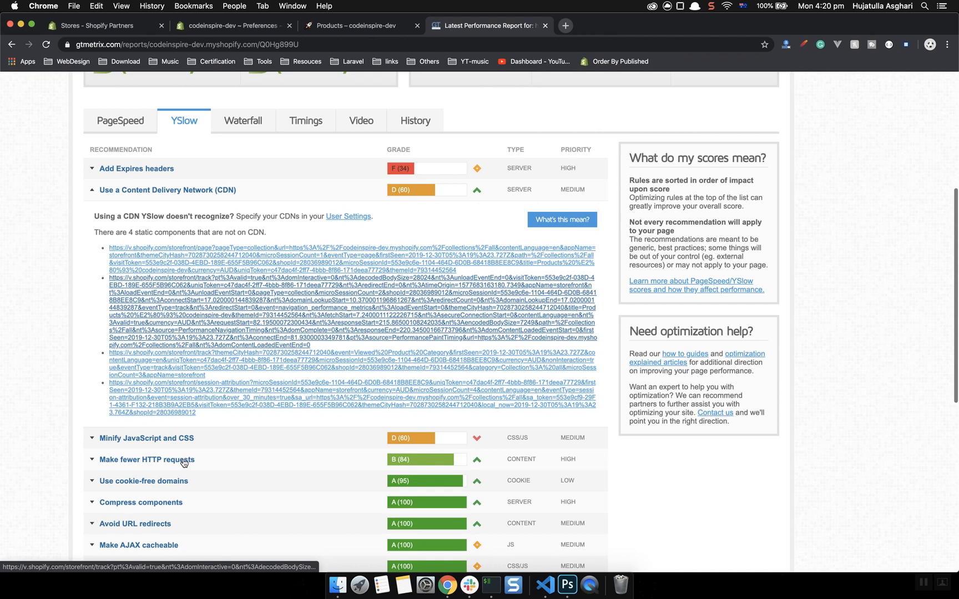
scroll("up", 3)
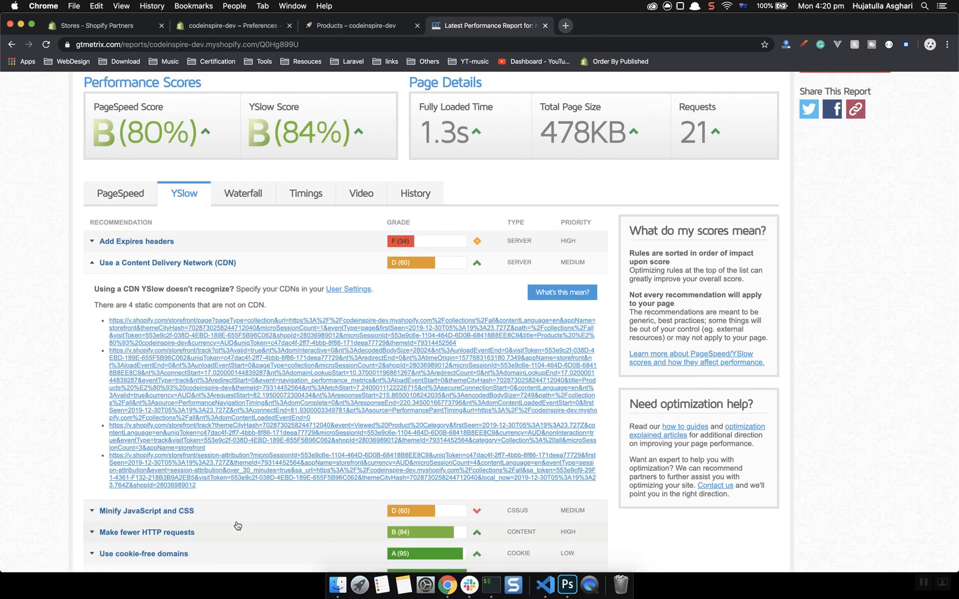
mouse_move(130, 211)
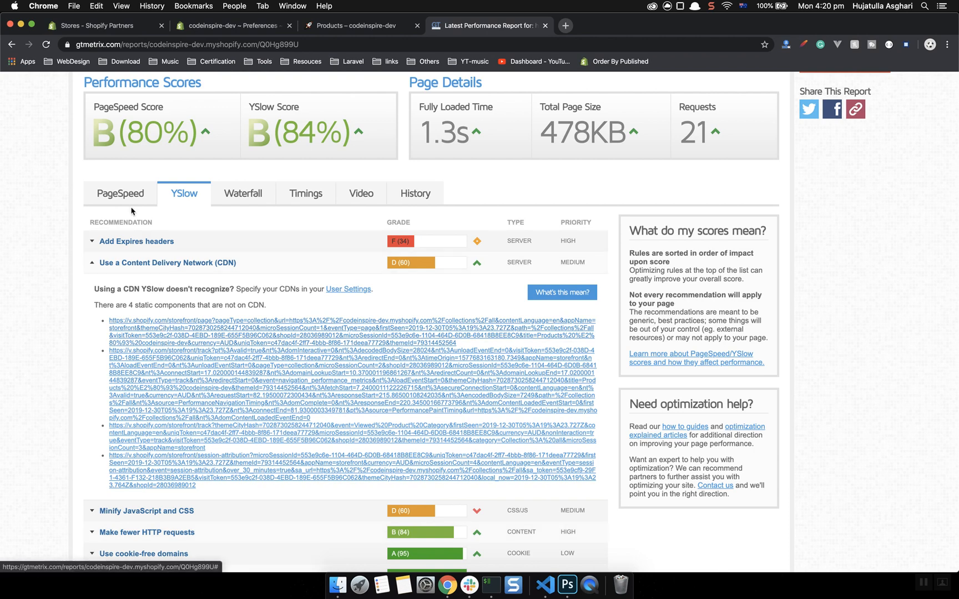
Stop the running build in the integrated terminal and start theme watch again.
left_click(120, 193)
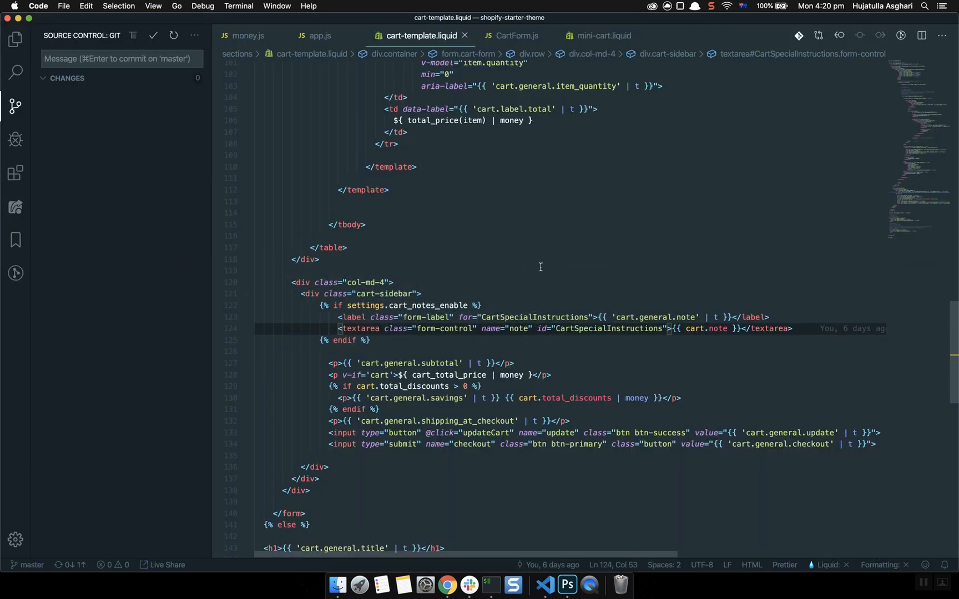
left_click(401, 242)
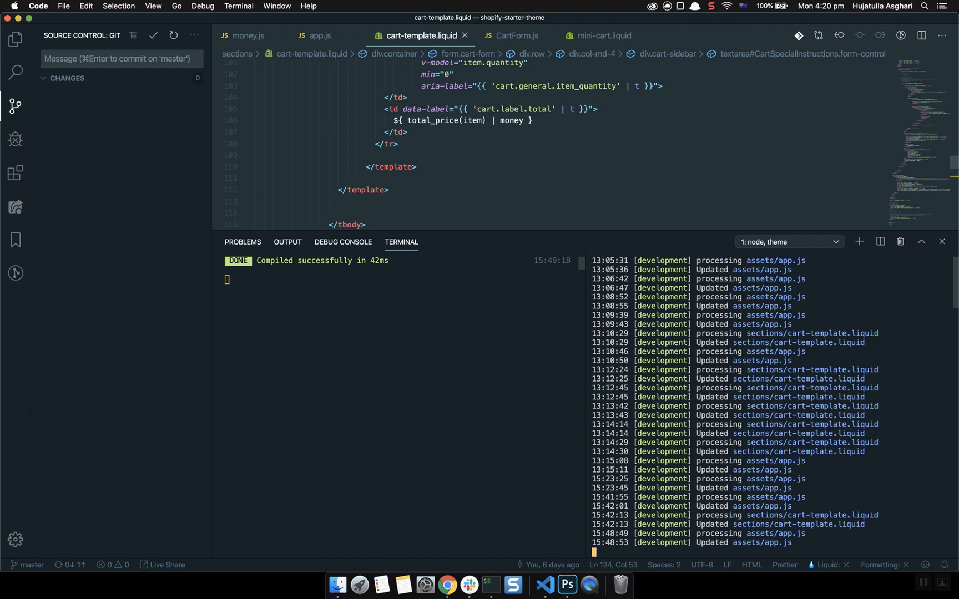
mouse_move(433, 334)
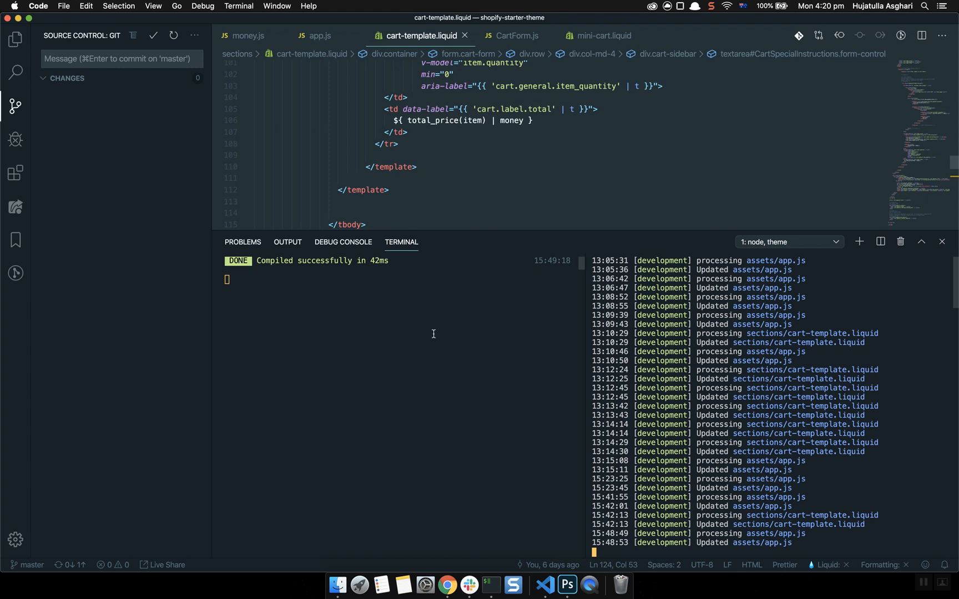
mouse_move(393, 332)
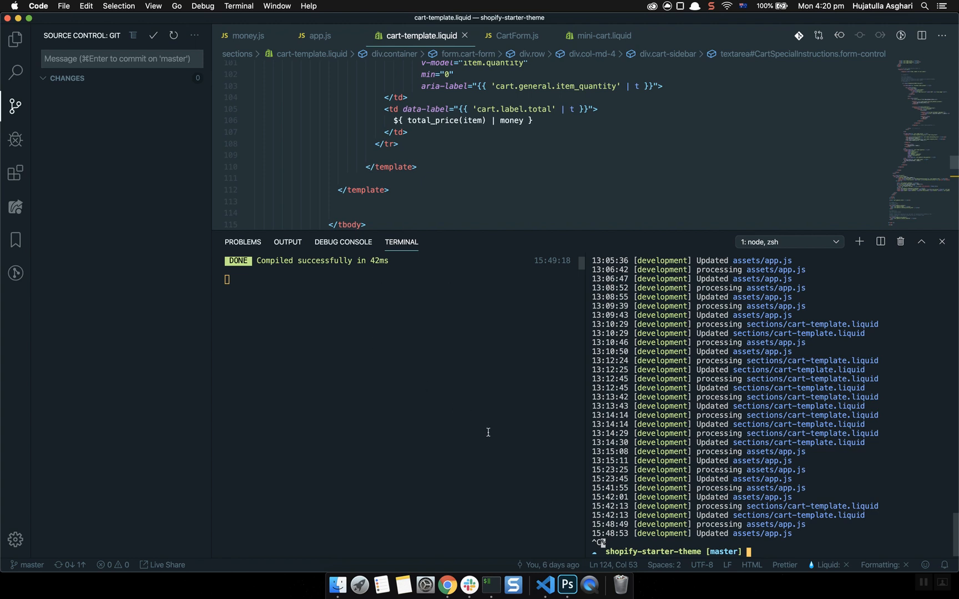
key("ctrl+c")
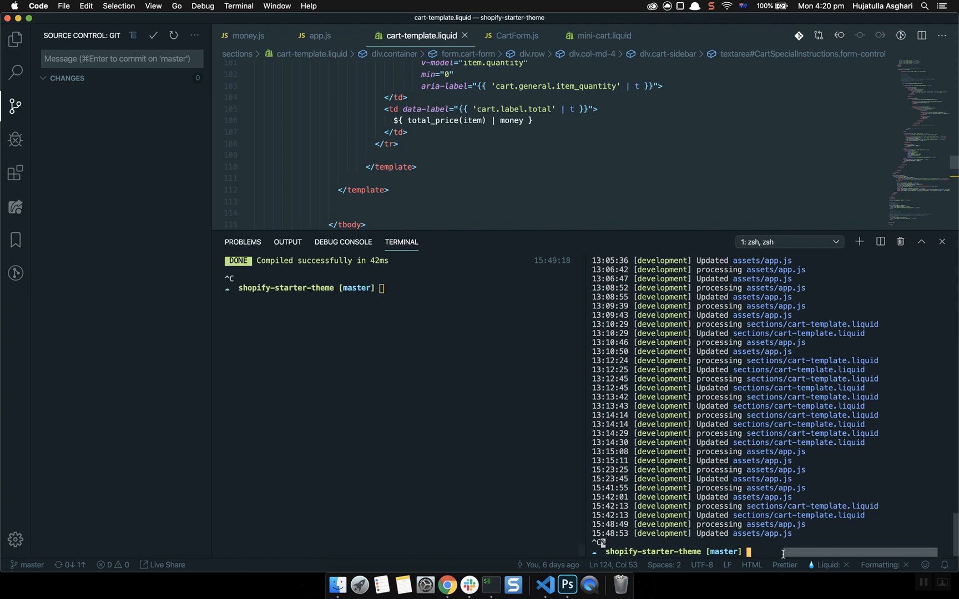
type("theme watch")
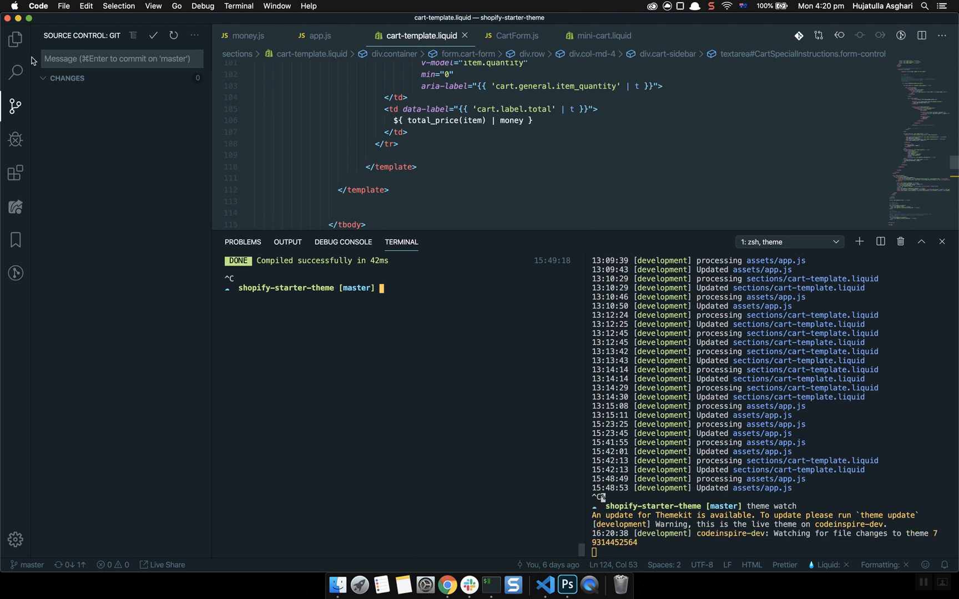
Open package.json from the Explorer to check the build scripts.
left_click(15, 39)
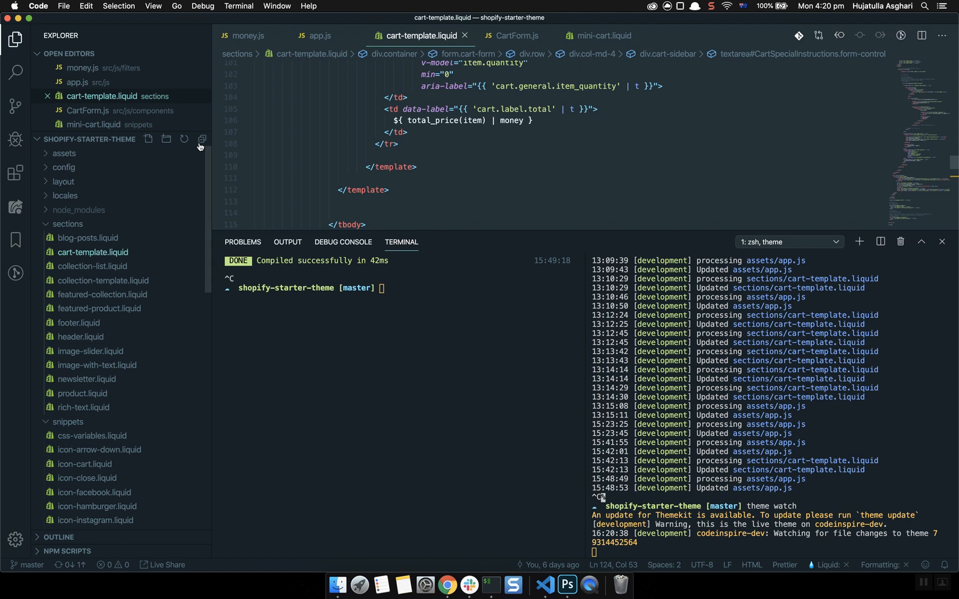
left_click(76, 336)
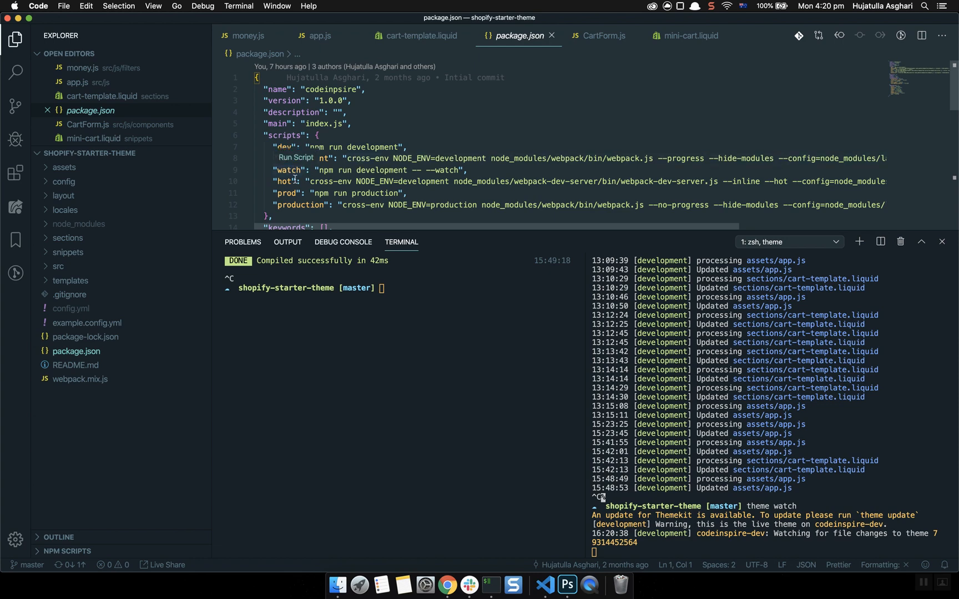
double_click(285, 193)
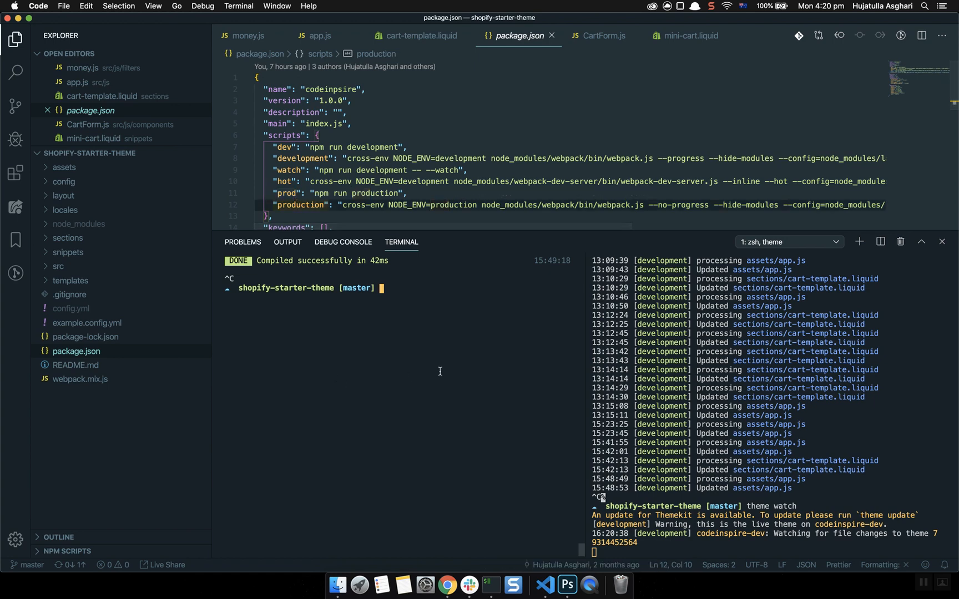
Run npm run prod to compile minified app.css and app.js into the assets folder.
type("npm ur")
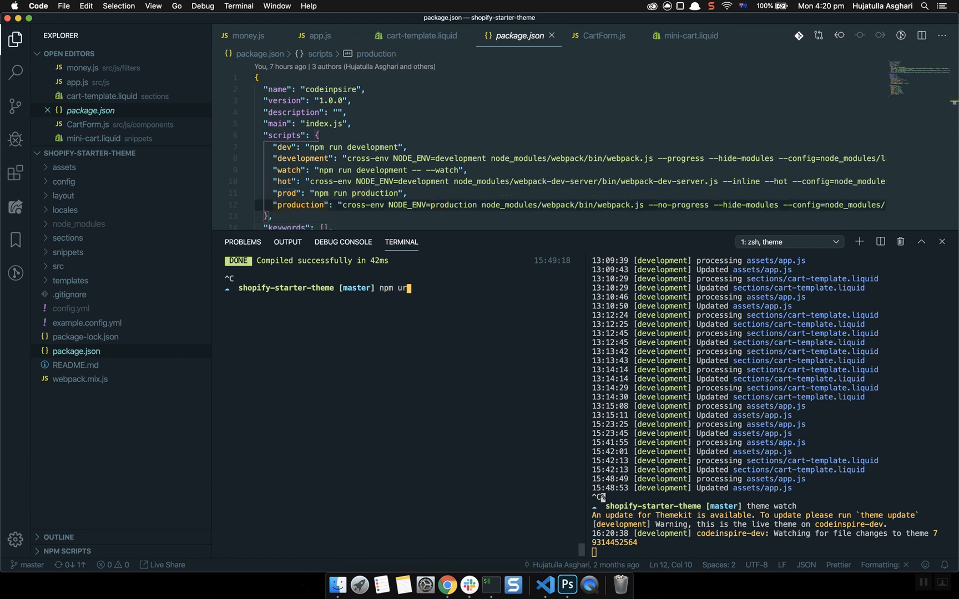
type("run")
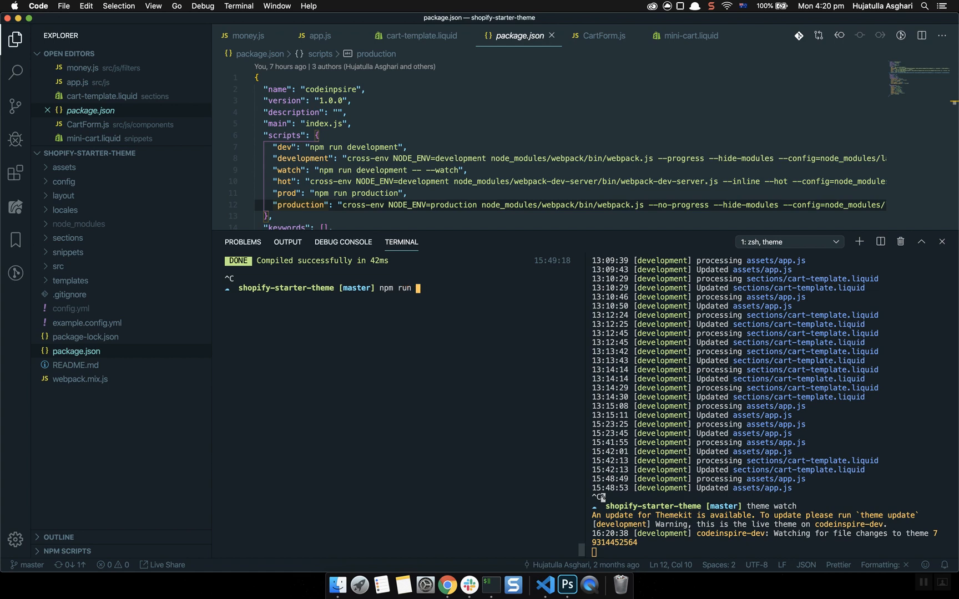
type("prod")
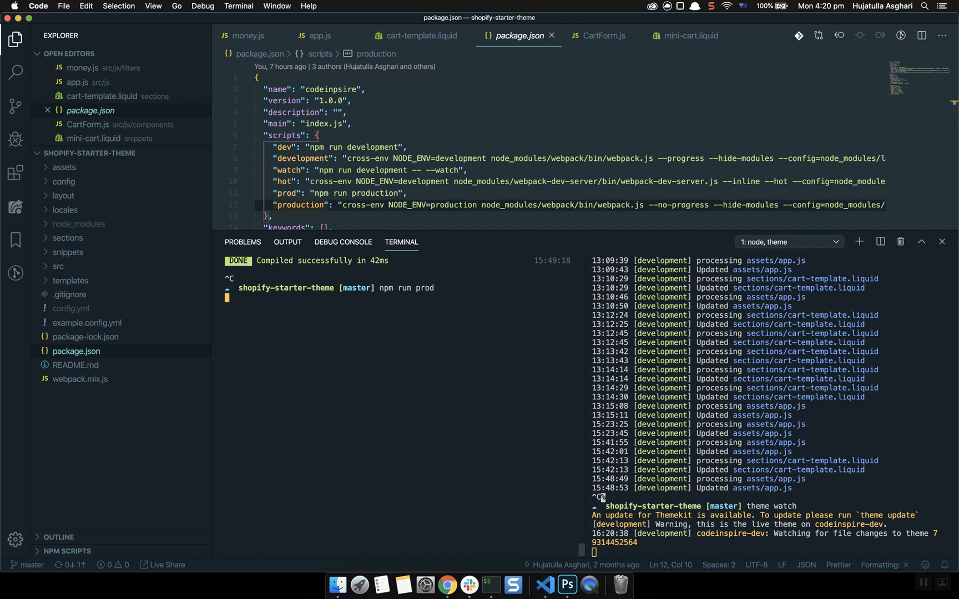
key("Return")
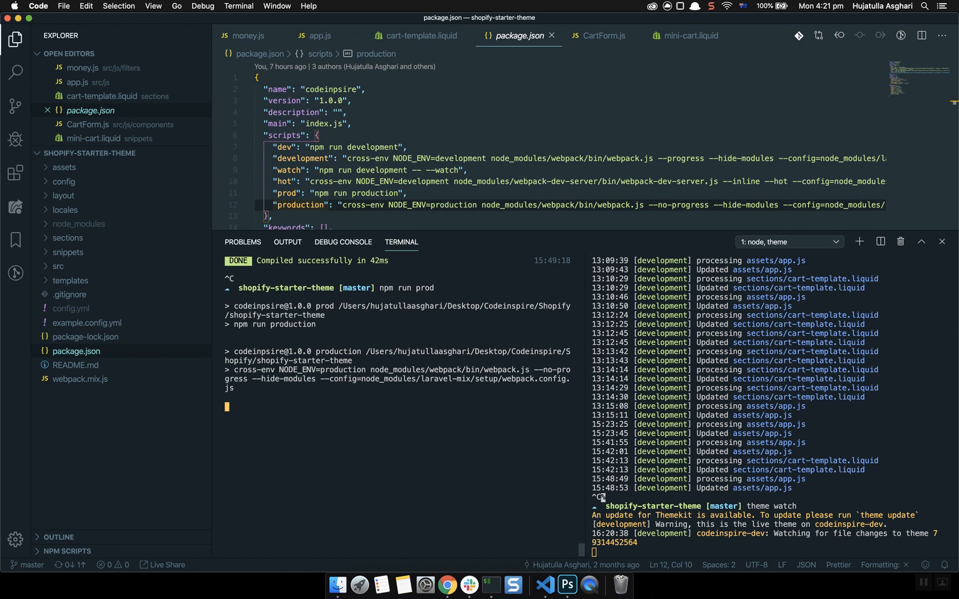
mouse_move(57, 267)
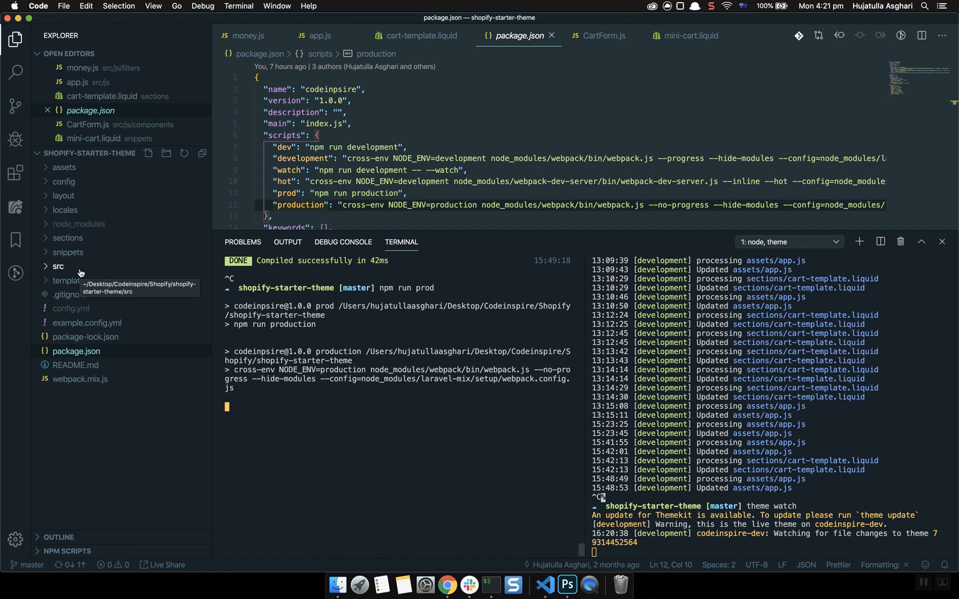
left_click(63, 166)
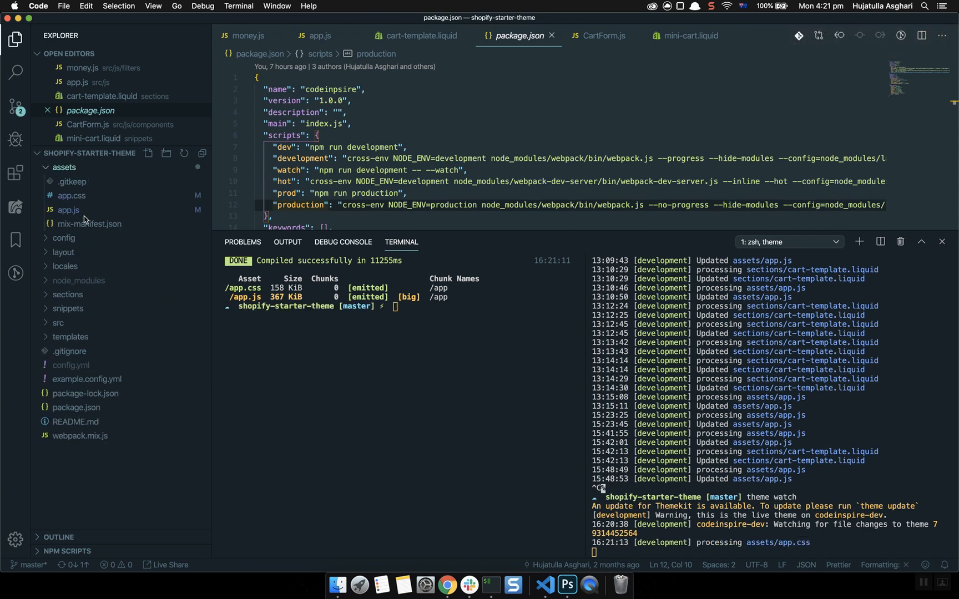
scroll("down", 3)
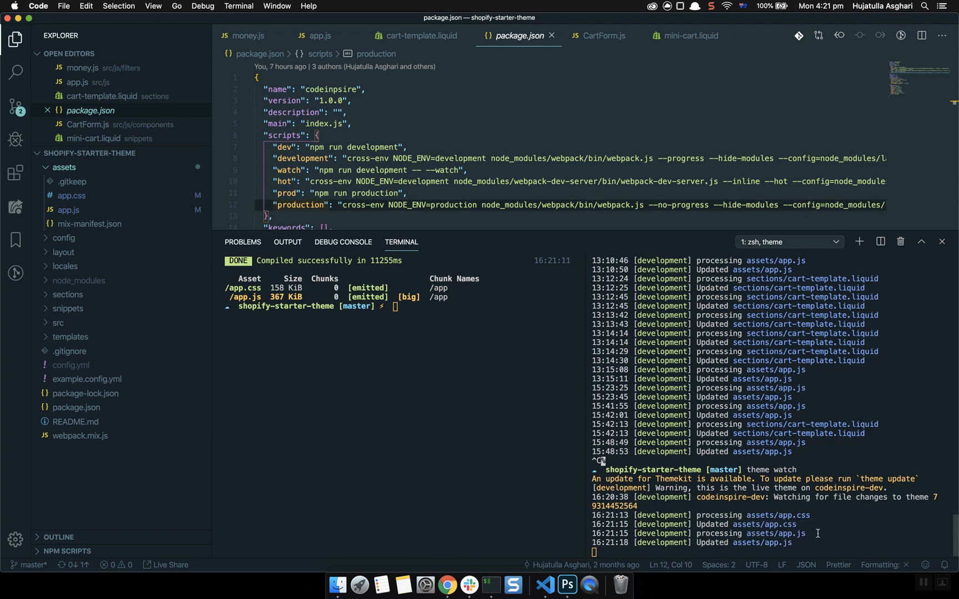
Re-test the collections page in GTmetrix to get PageSpeed 89% and 296KB.
left_click(445, 585)
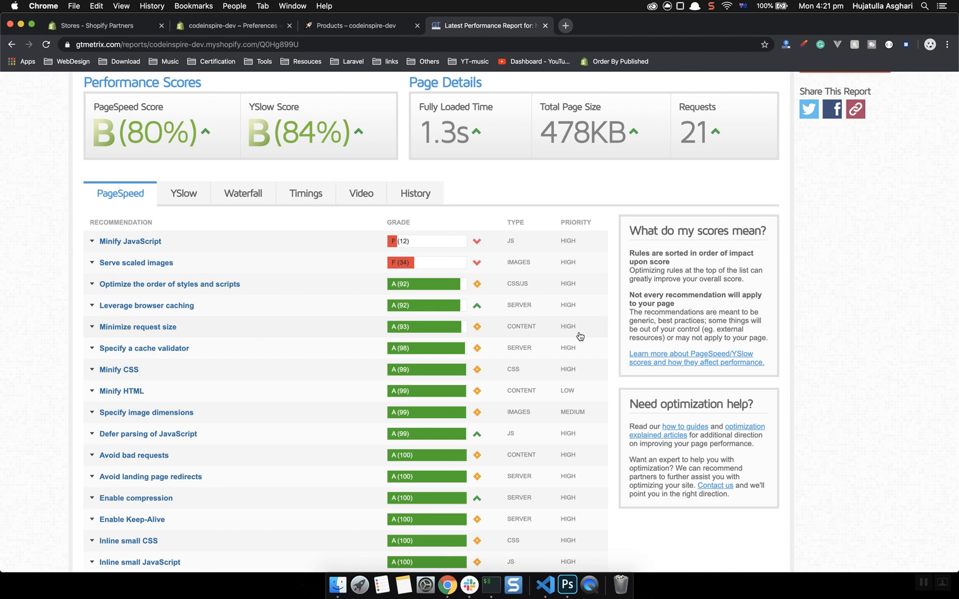
scroll("up", 3)
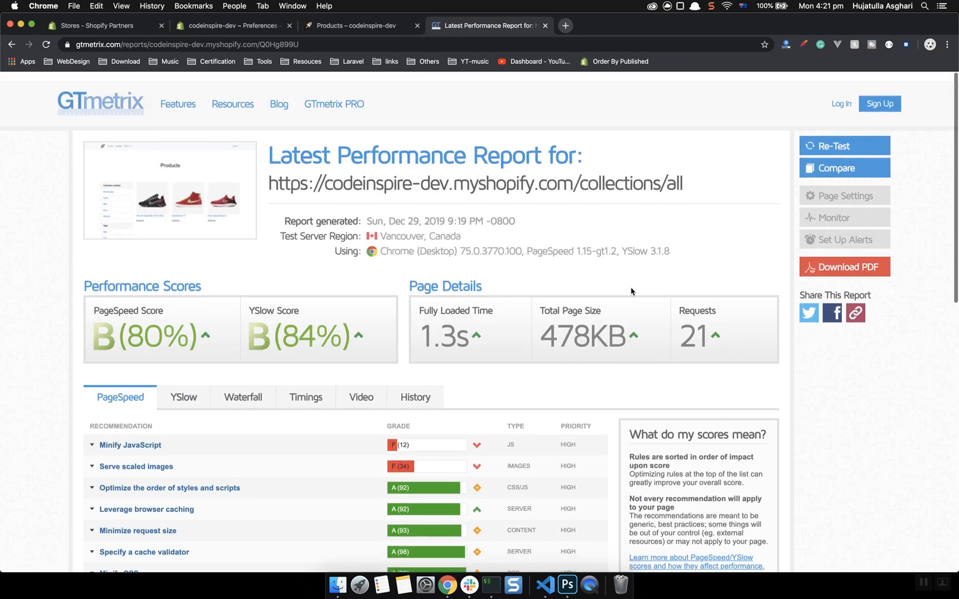
left_click(843, 145)
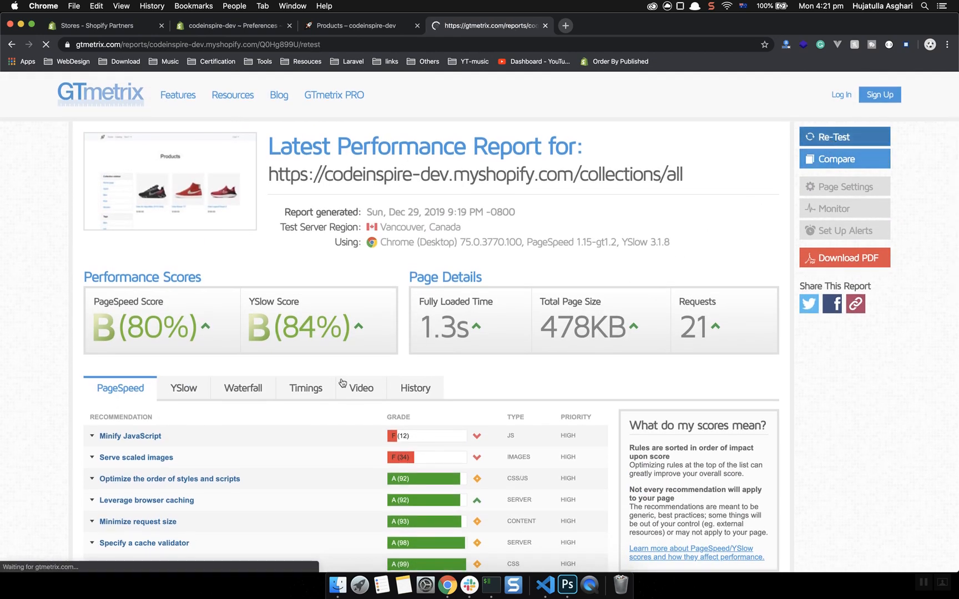
left_click(843, 136)
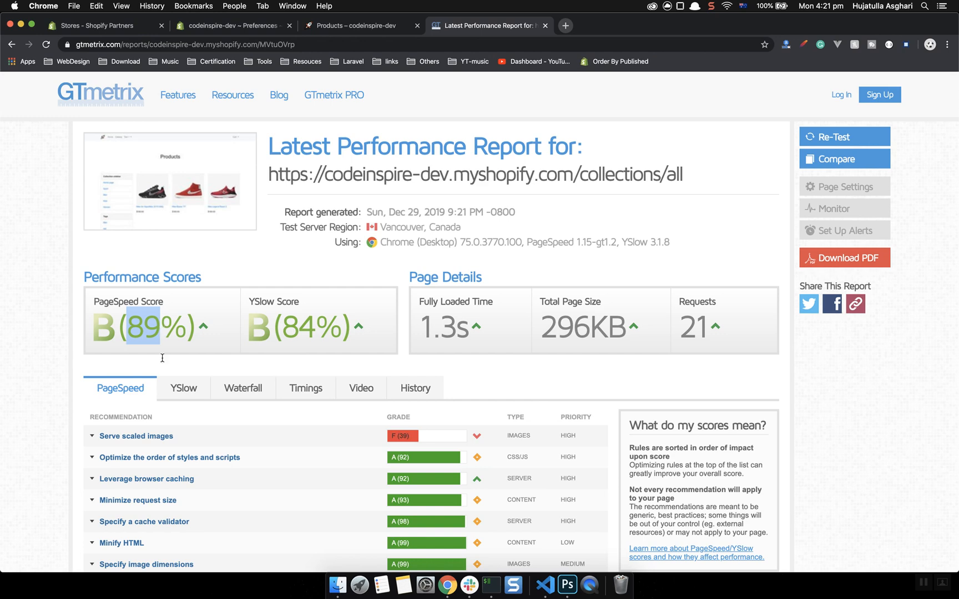
scroll("down", 3)
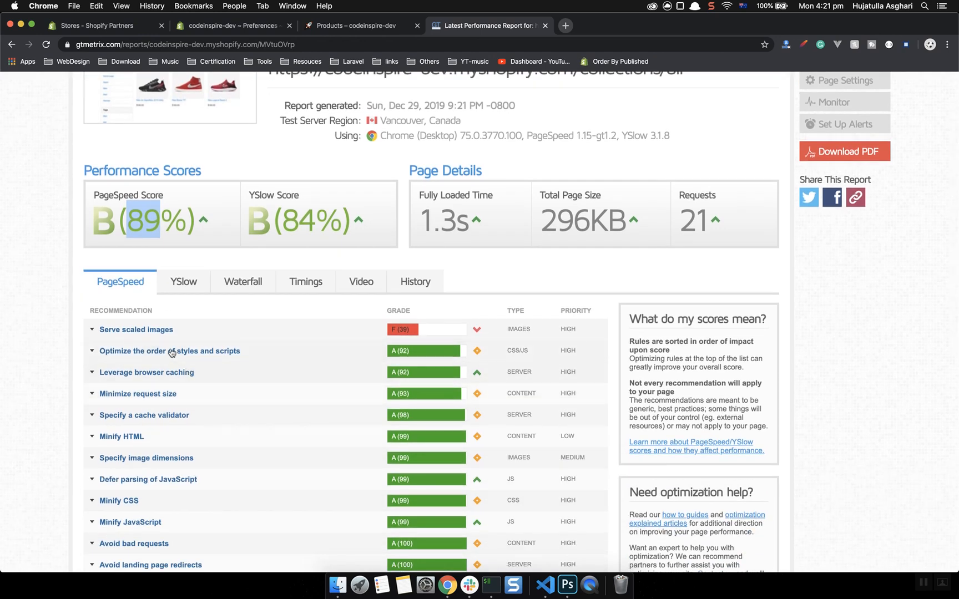
mouse_move(332, 380)
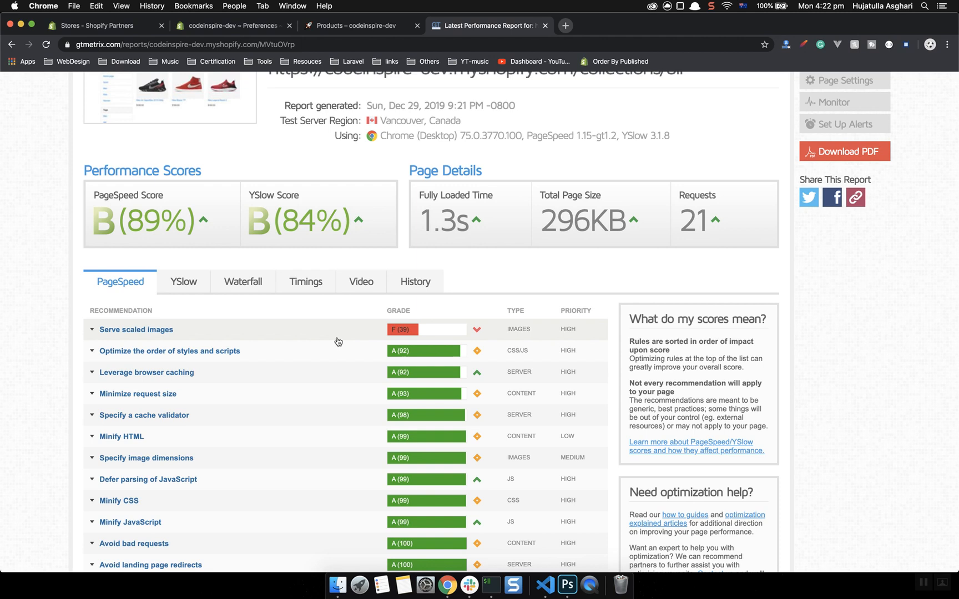
mouse_move(330, 341)
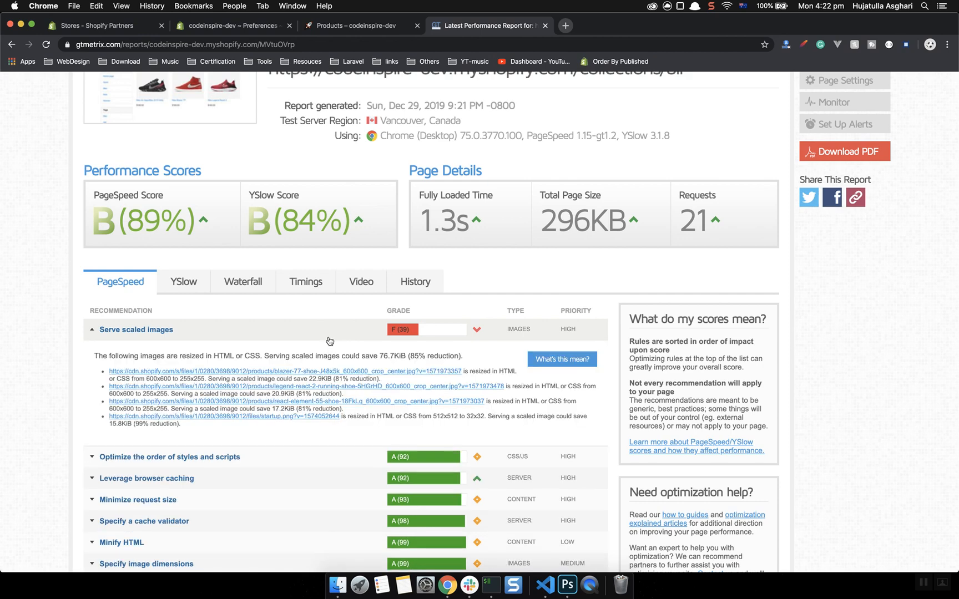
mouse_move(287, 370)
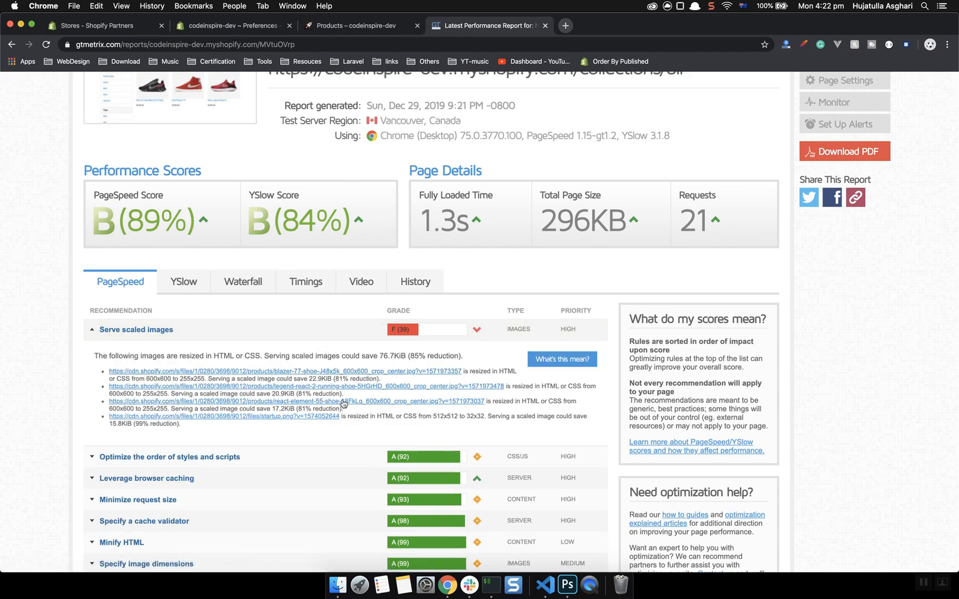
mouse_move(323, 337)
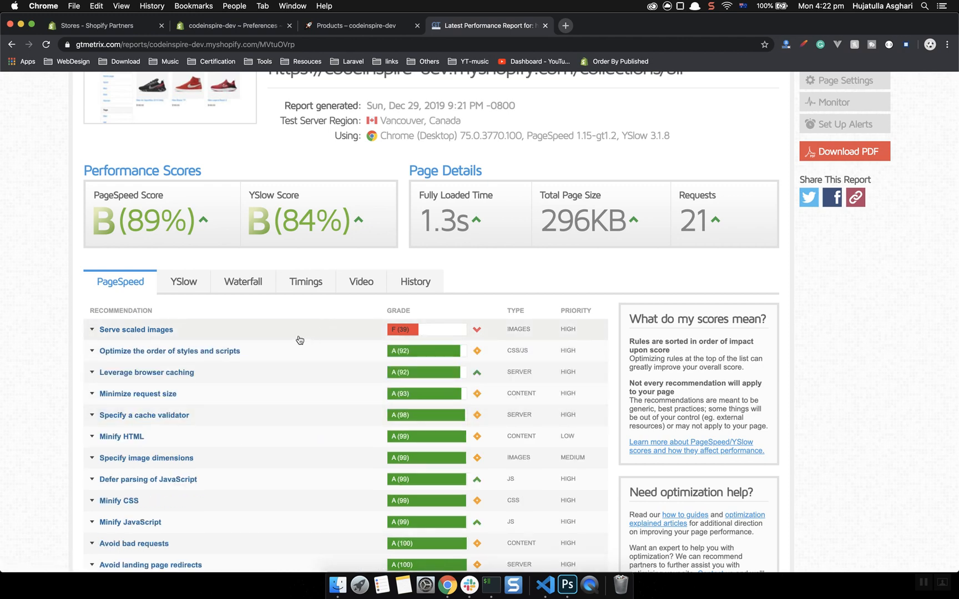
mouse_move(408, 351)
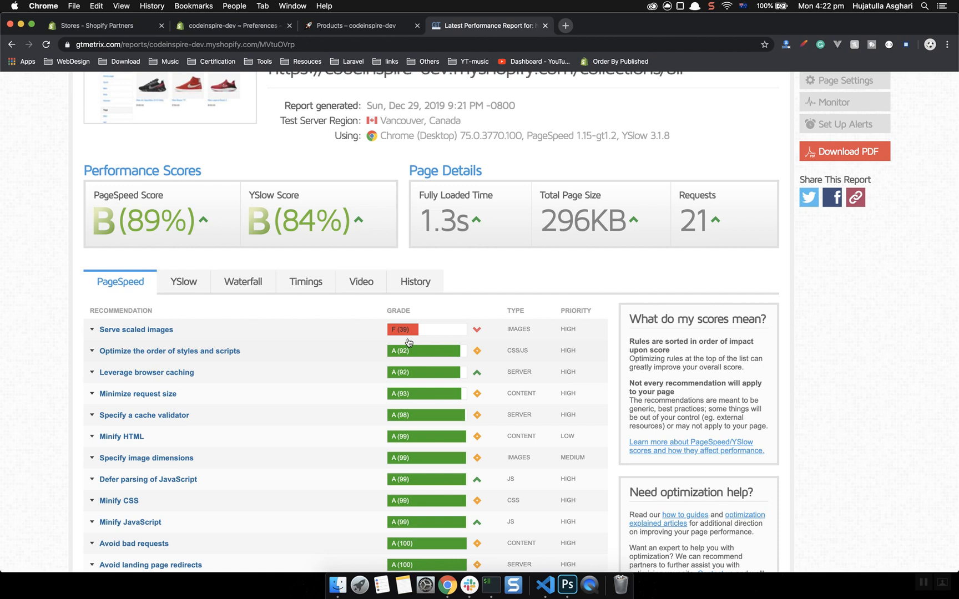
mouse_move(409, 359)
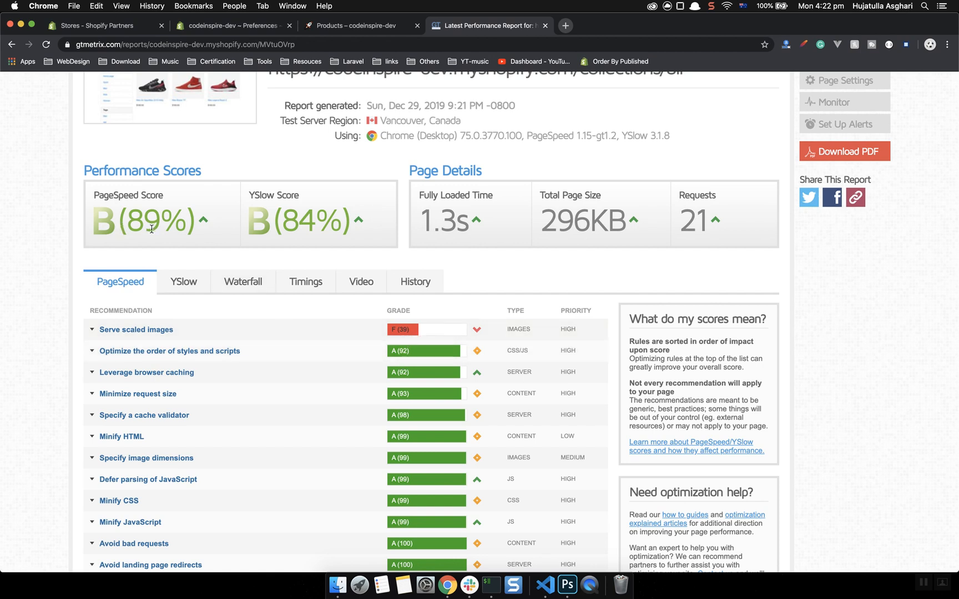
mouse_move(249, 251)
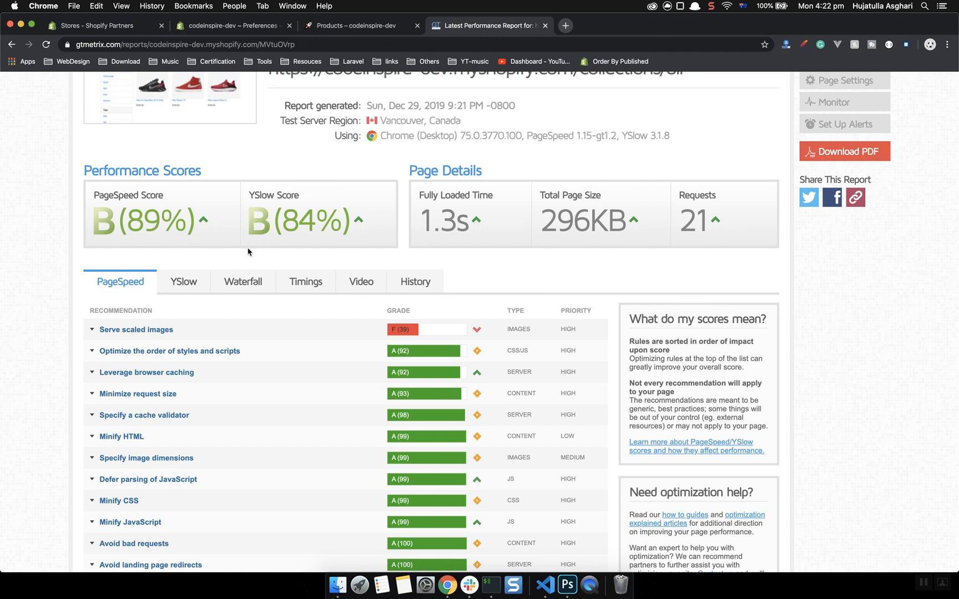
mouse_move(418, 215)
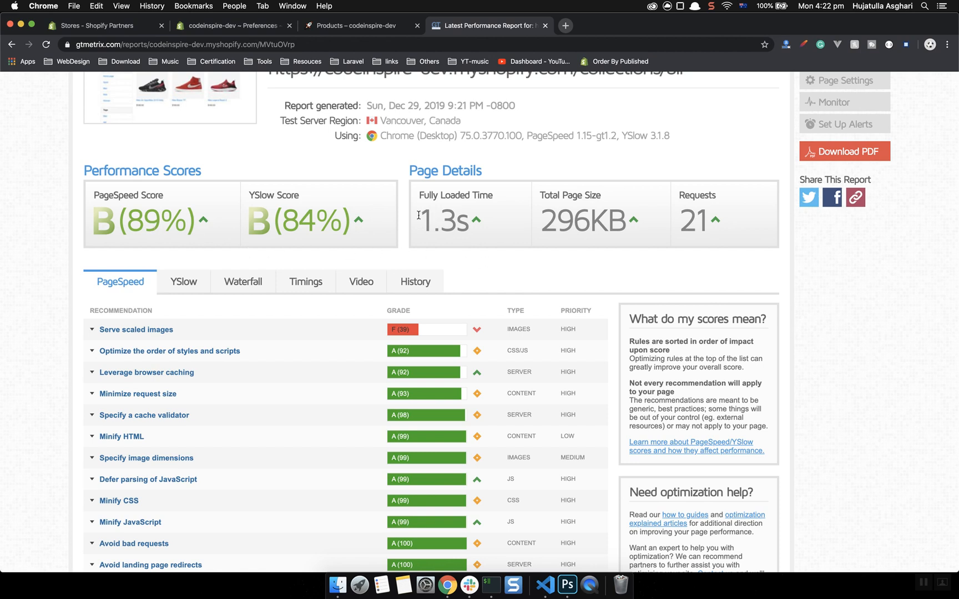
double_click(445, 221)
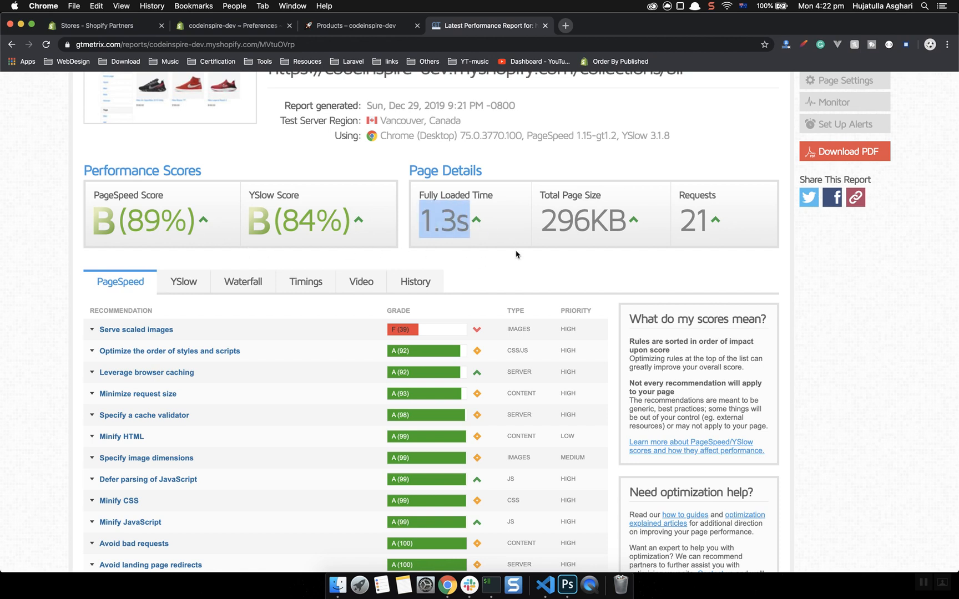
scroll("up", 3)
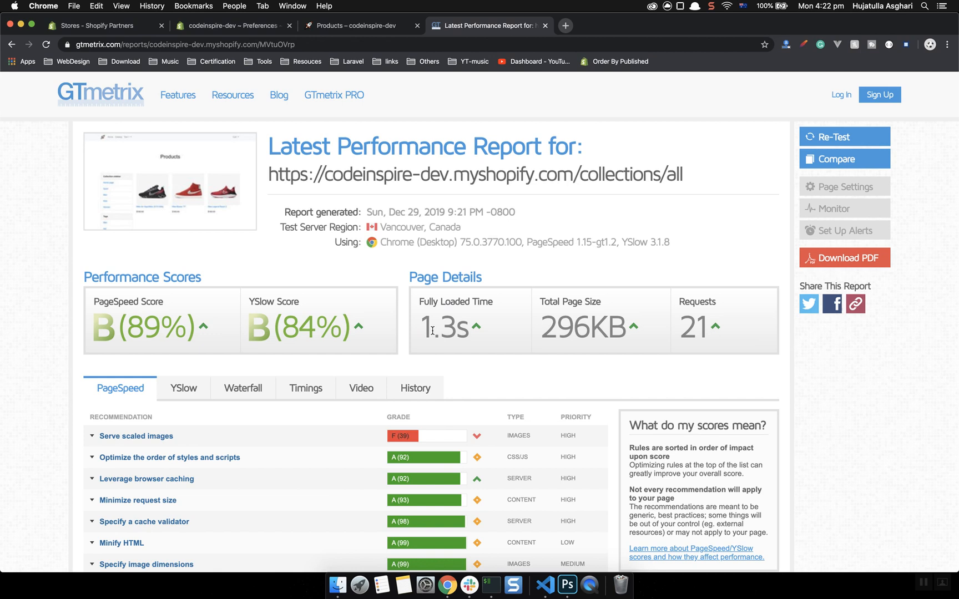
mouse_move(418, 354)
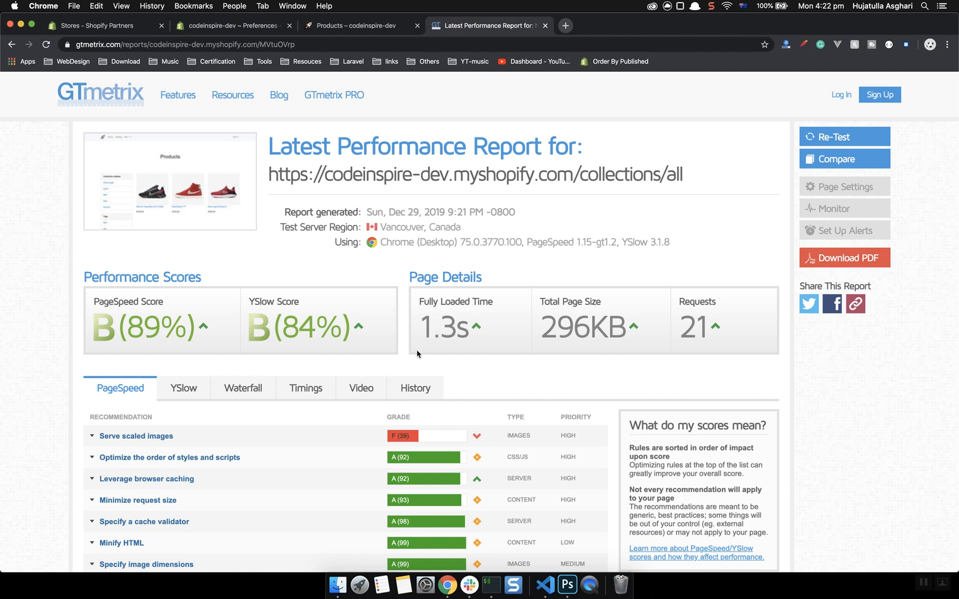
double_click(437, 327)
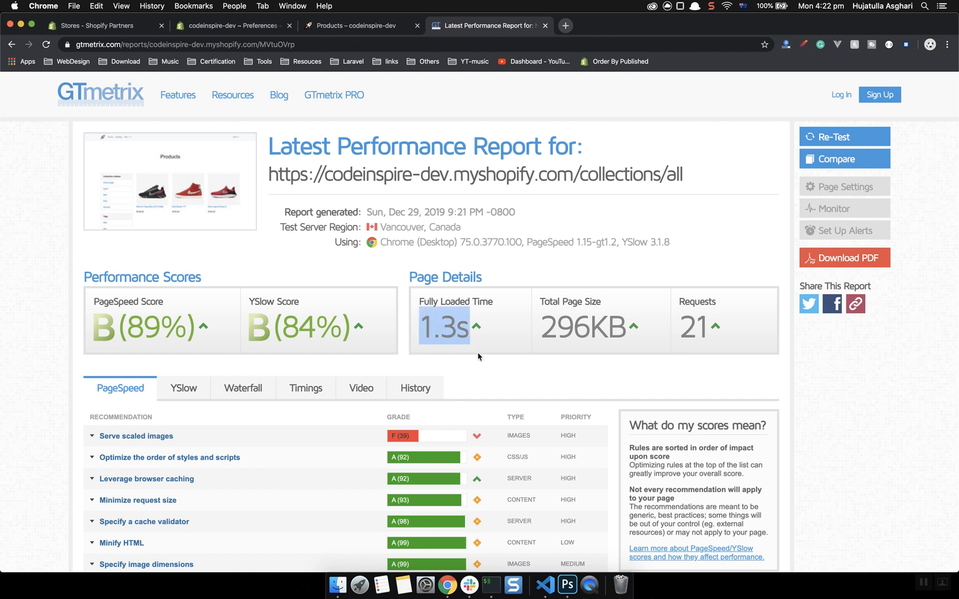
mouse_move(403, 367)
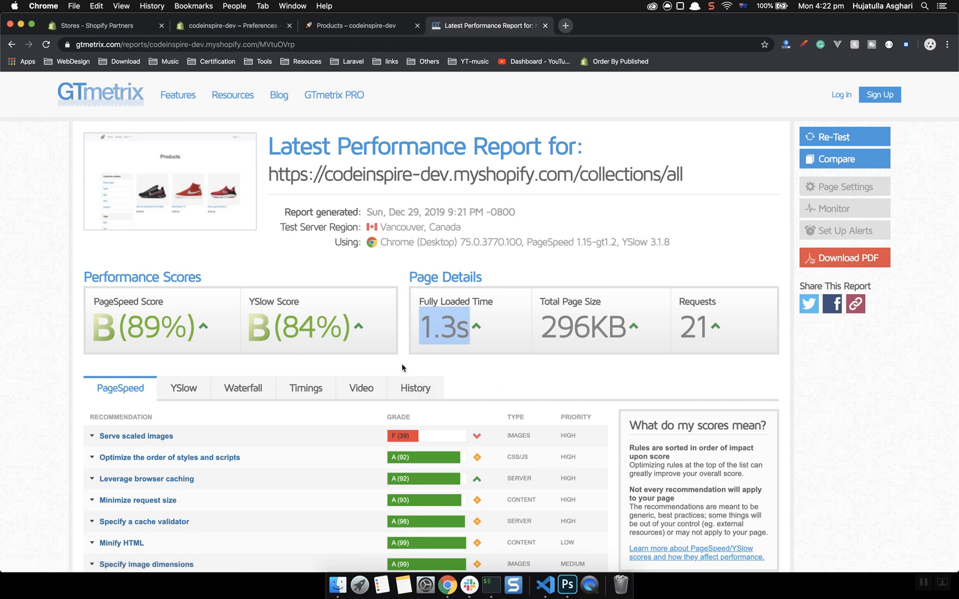
Open the compiled assets/app.css in the editor with the terminal hidden.
left_click(545, 586)
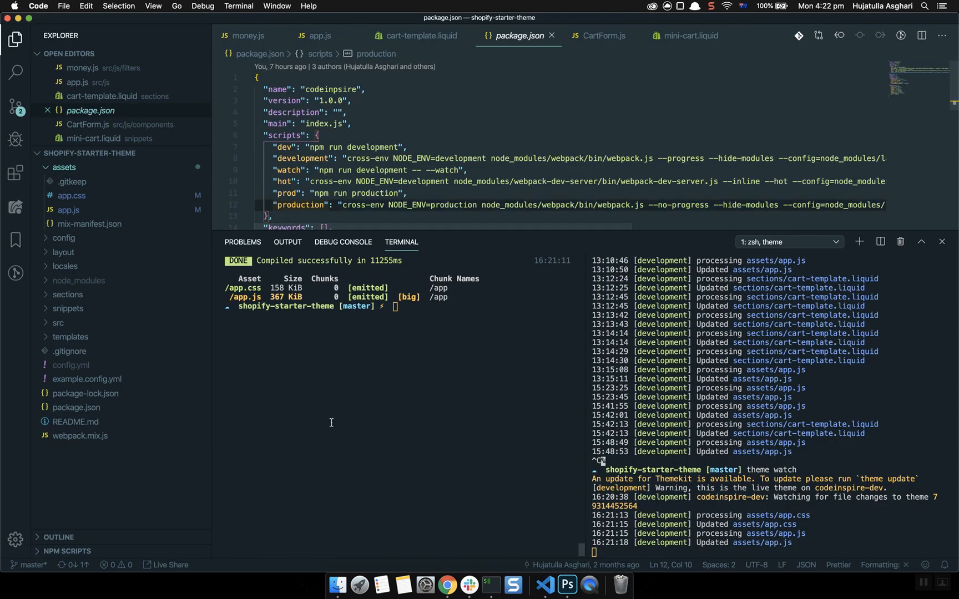
mouse_move(79, 211)
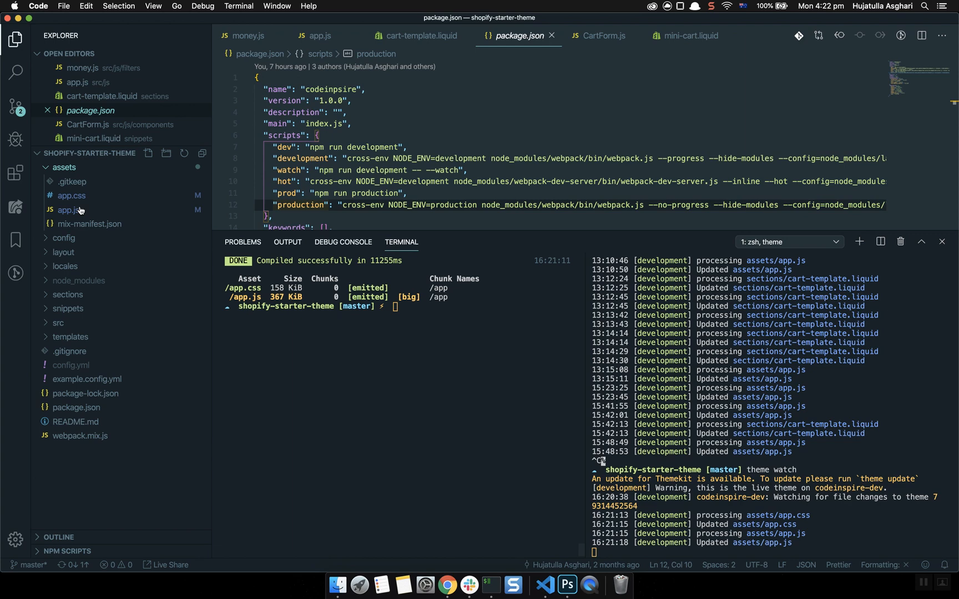
left_click(71, 195)
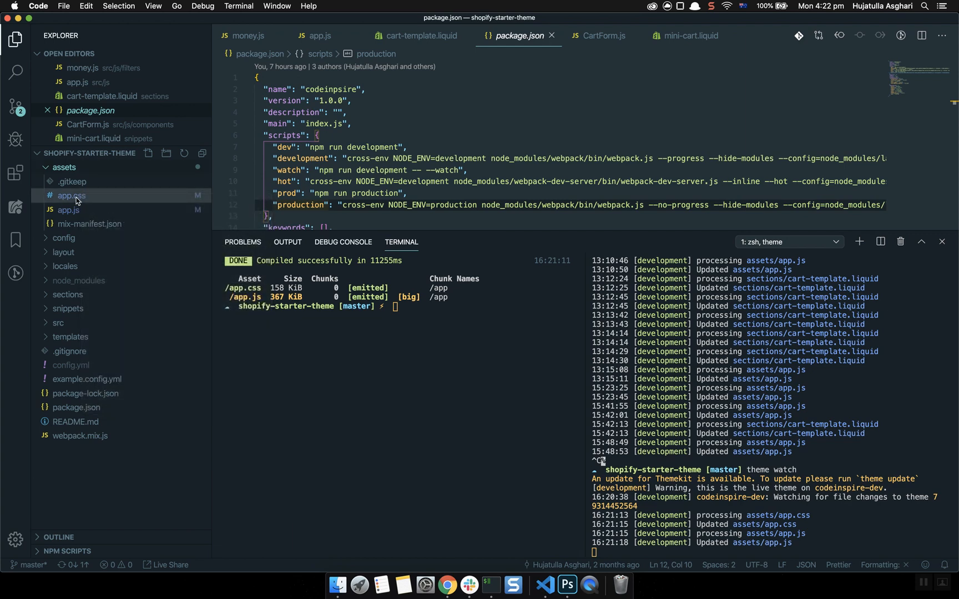
mouse_move(71, 196)
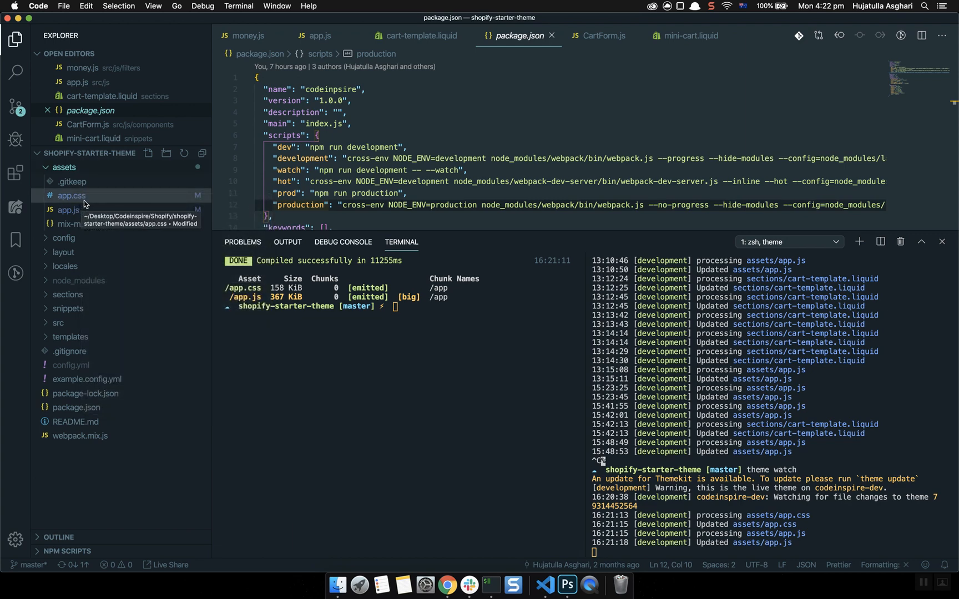
mouse_move(106, 207)
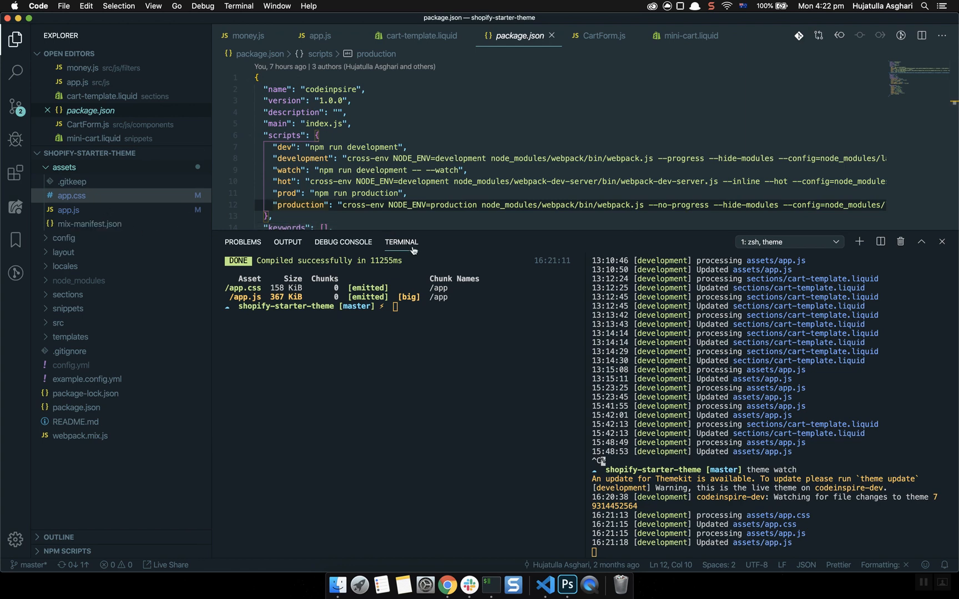
left_click(940, 242)
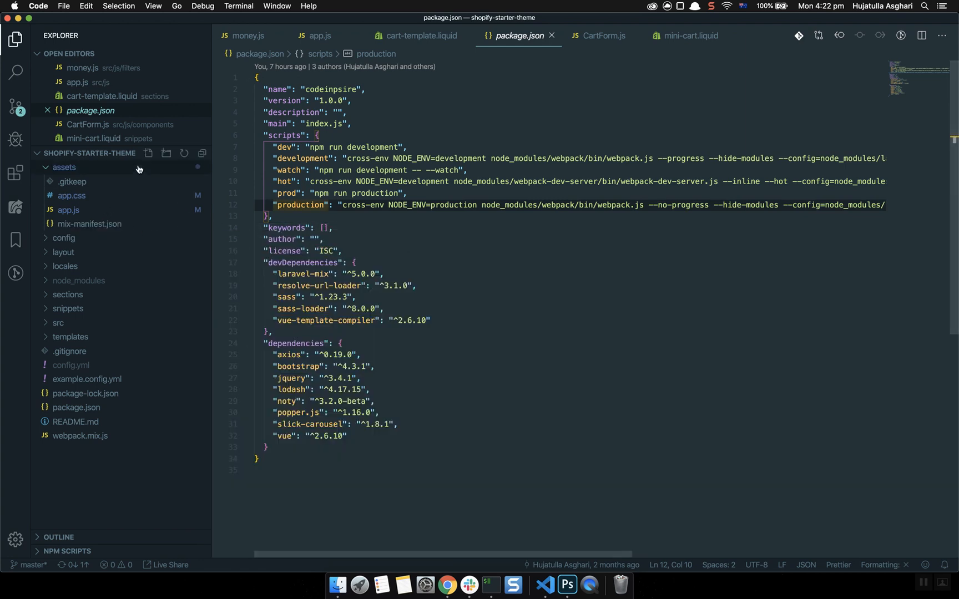
left_click(71, 195)
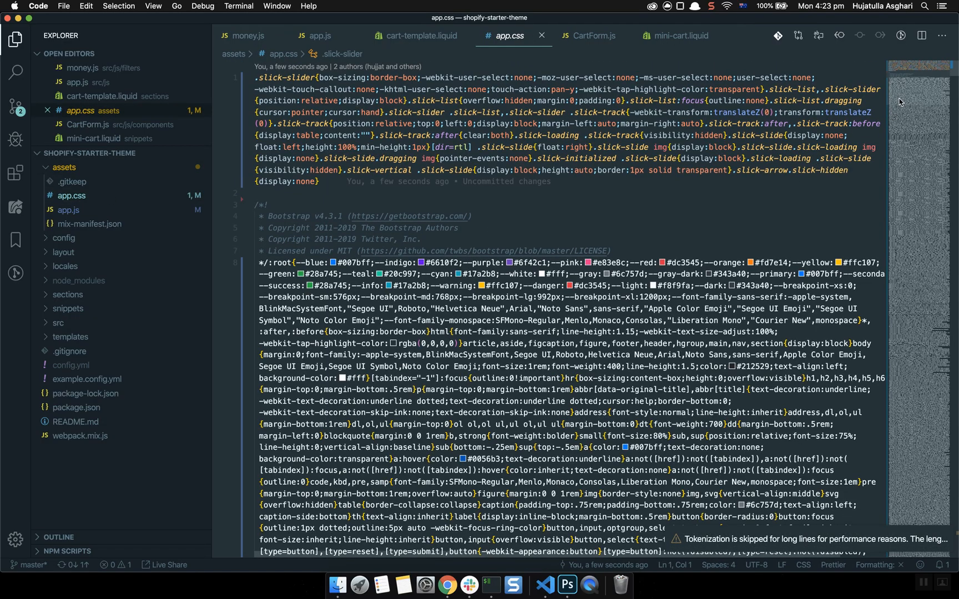
Inspect the minified asset code and return to the GTmetrix report in Chrome.
scroll("down", 3)
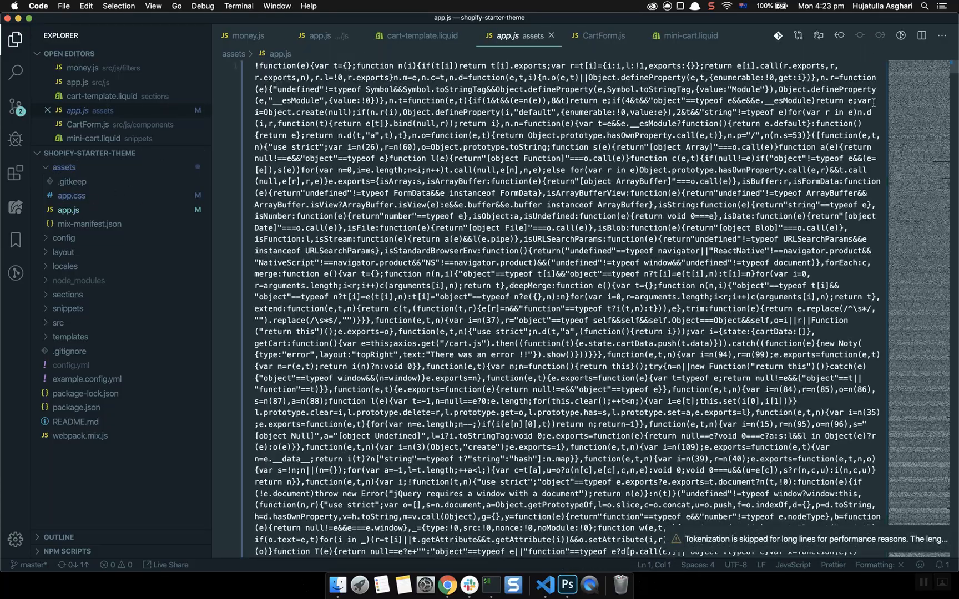
scroll("down", 3)
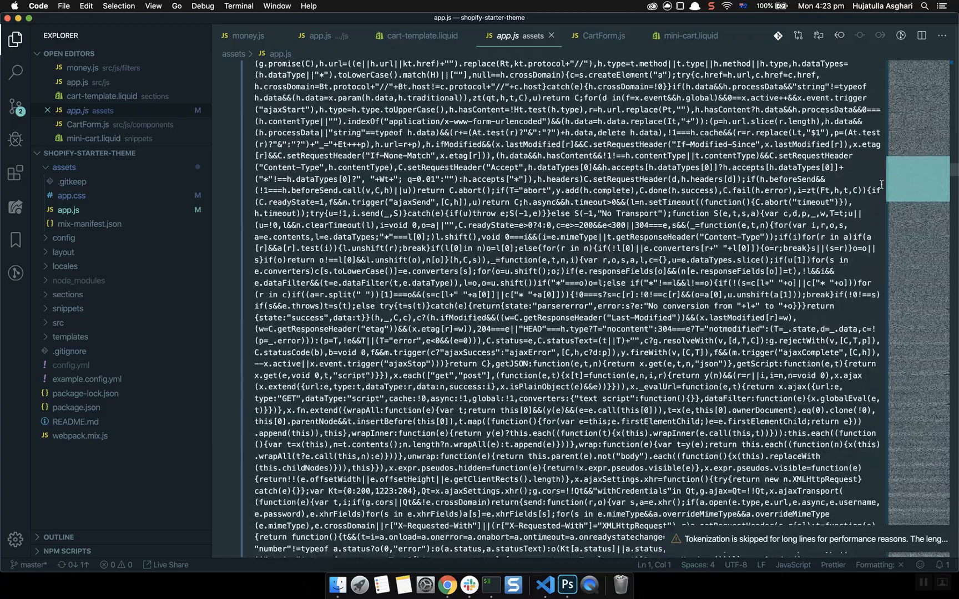
scroll("up", 3)
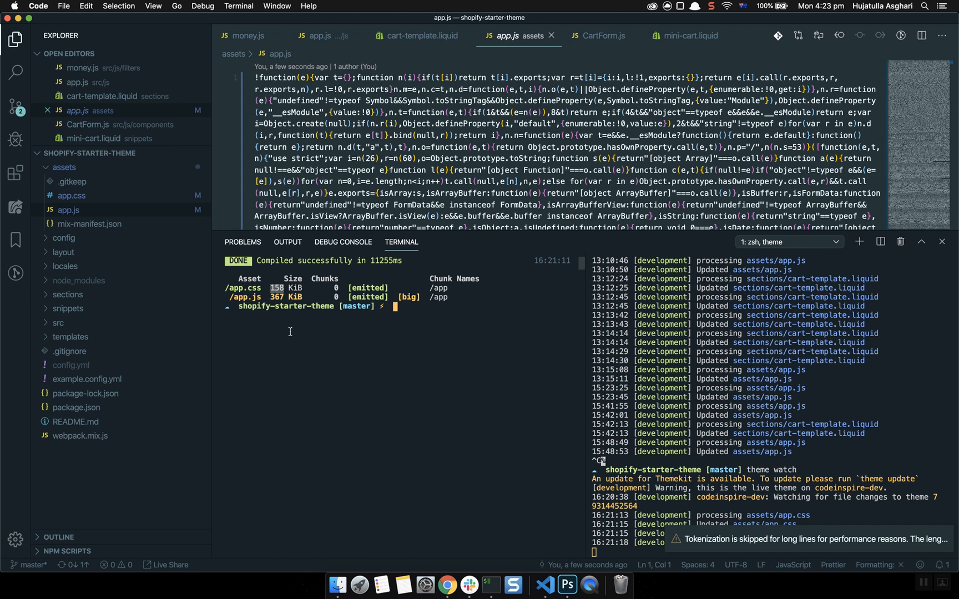
left_click(940, 242)
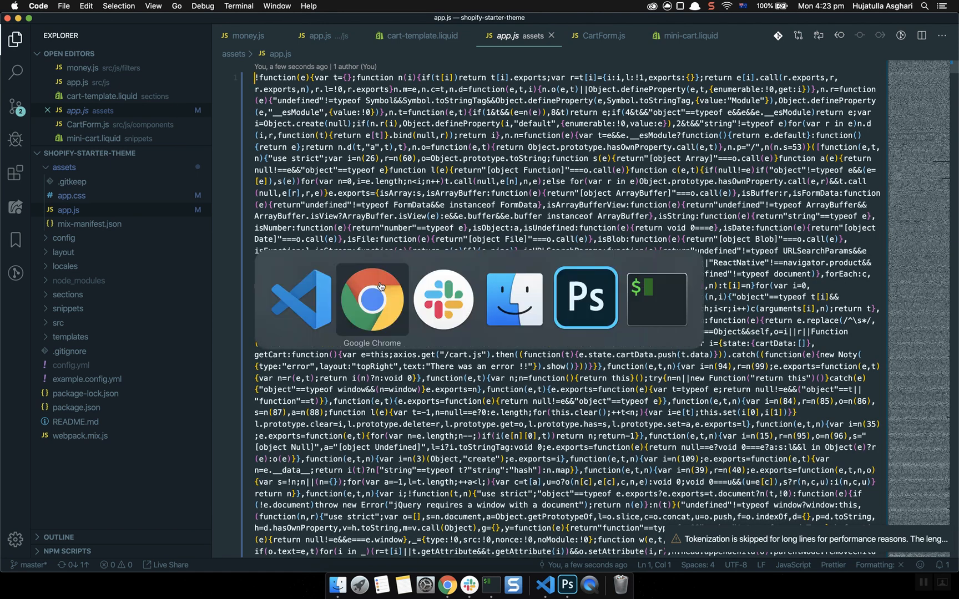
left_click(370, 299)
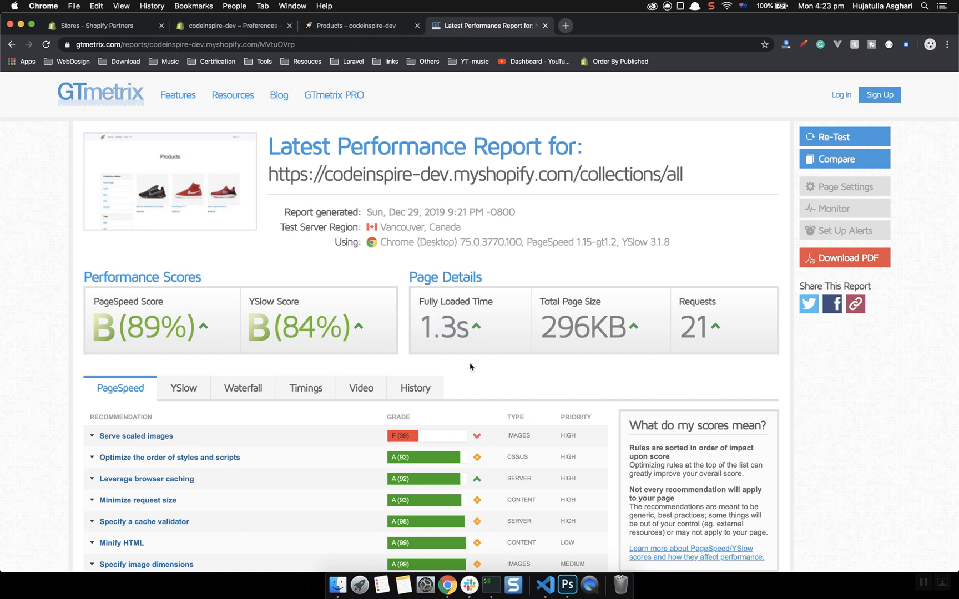
mouse_move(258, 459)
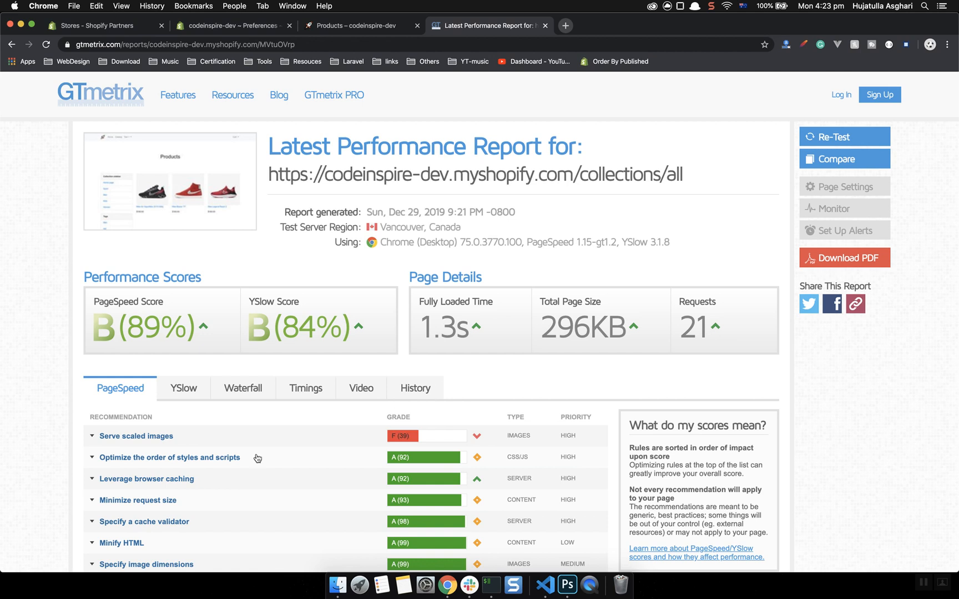
mouse_move(150, 436)
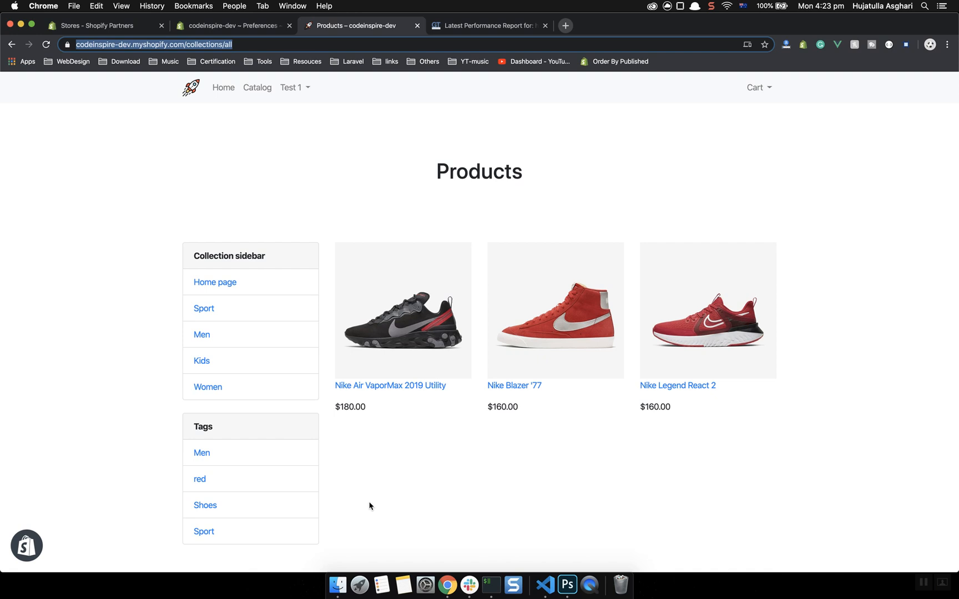
Show the store's Products collection page instead of the GTmetrix report.
left_click(710, 6)
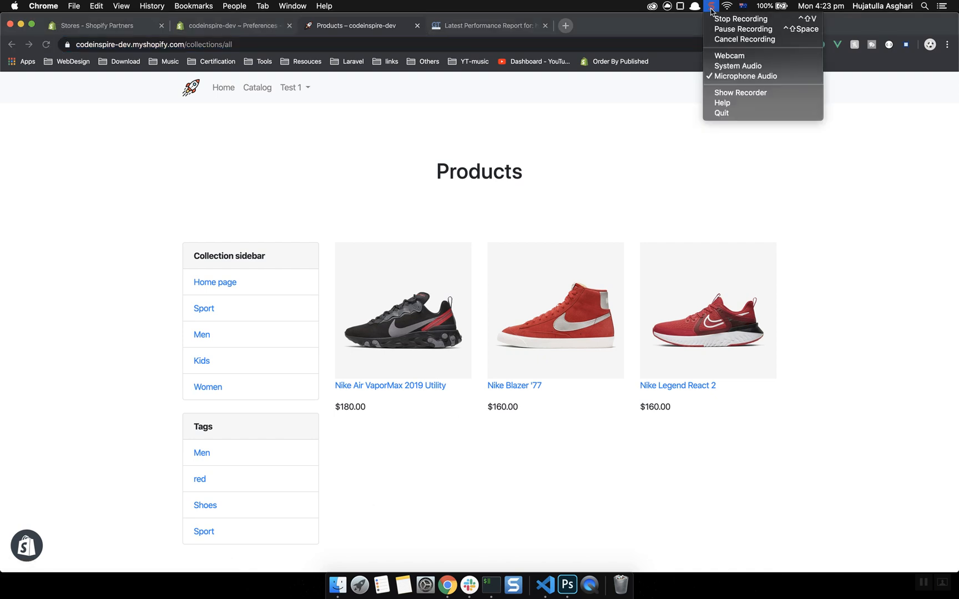